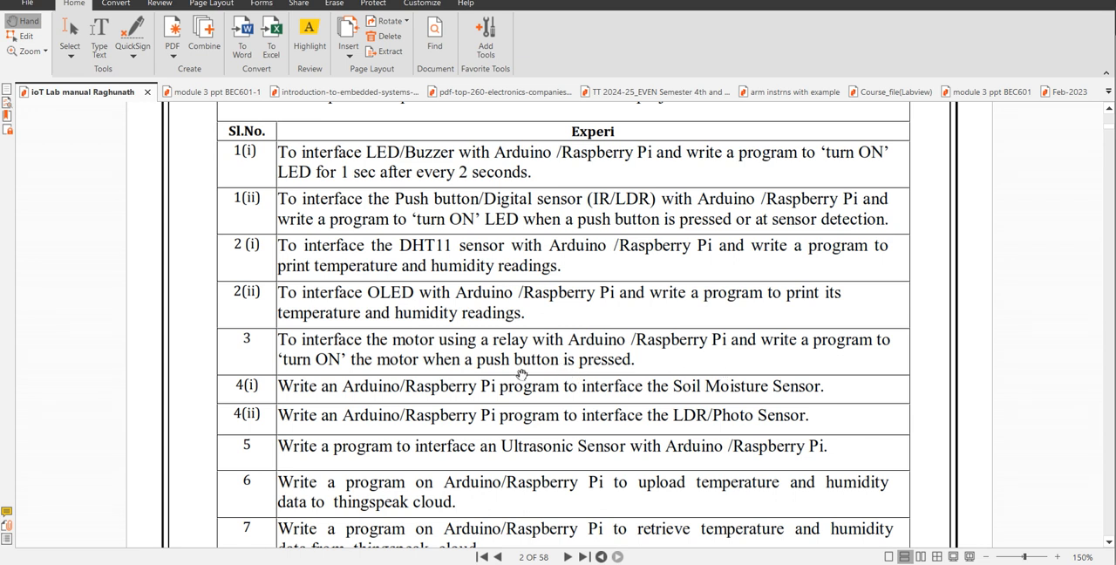
{"action": "mouse_move", "coordinate": [383, 361]}
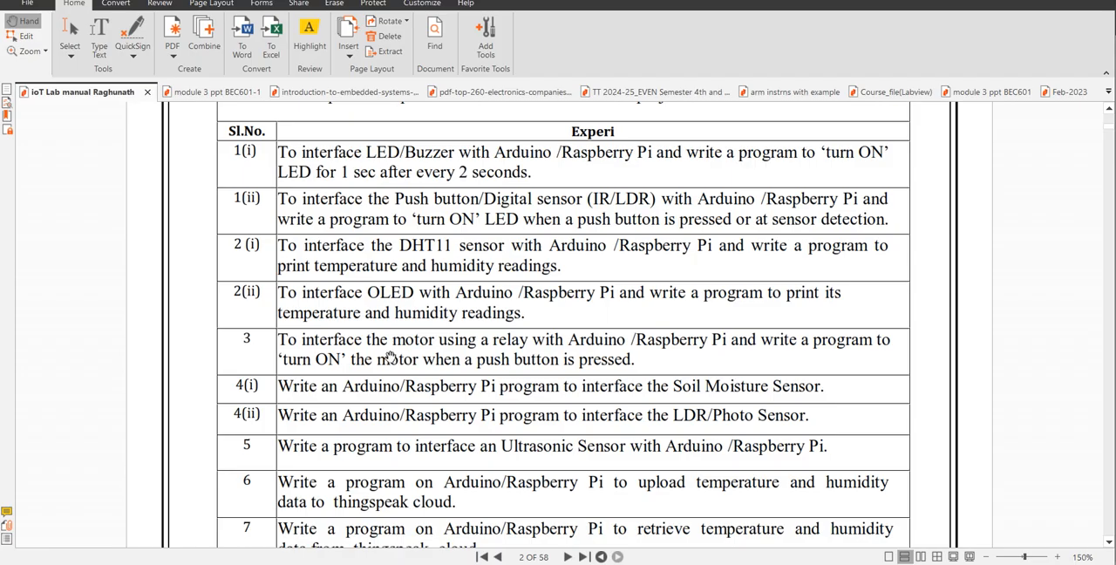
{"action": "mouse_move", "coordinate": [636, 362]}
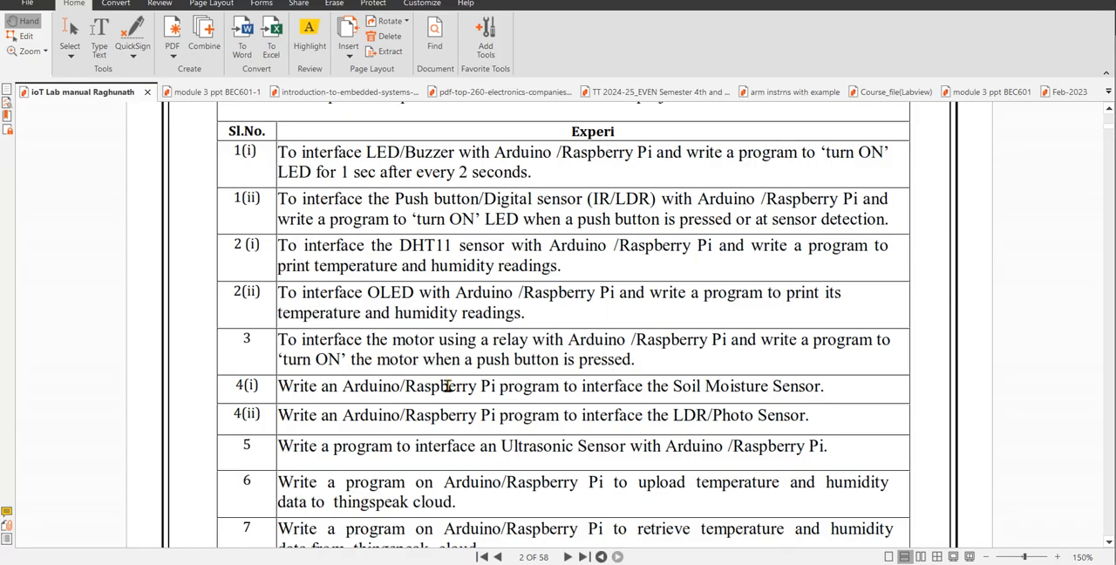
{"action": "mouse_move", "coordinate": [477, 375]}
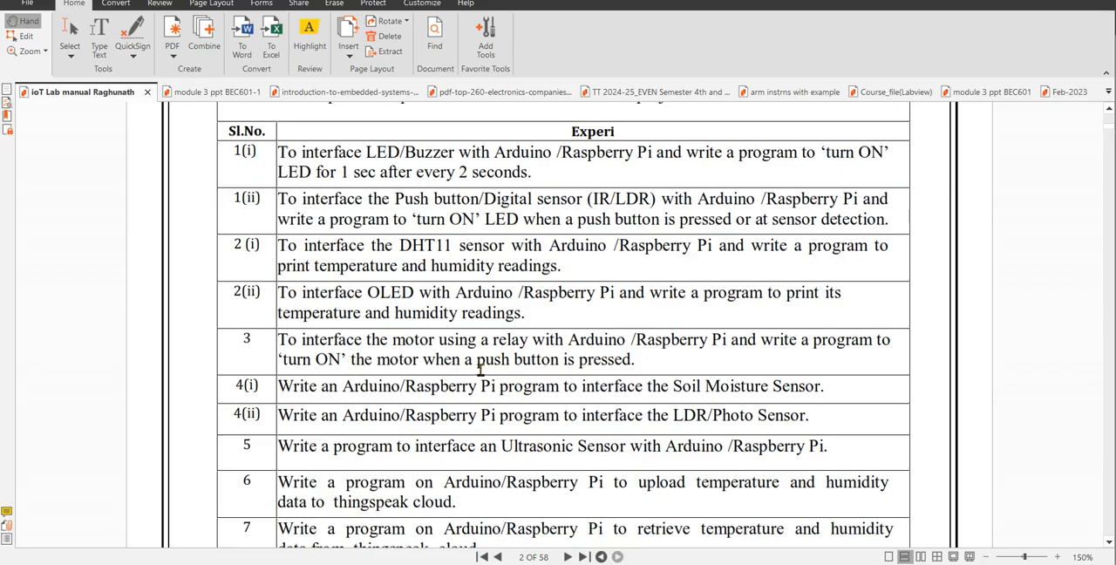
{"action": "mouse_move", "coordinate": [352, 366]}
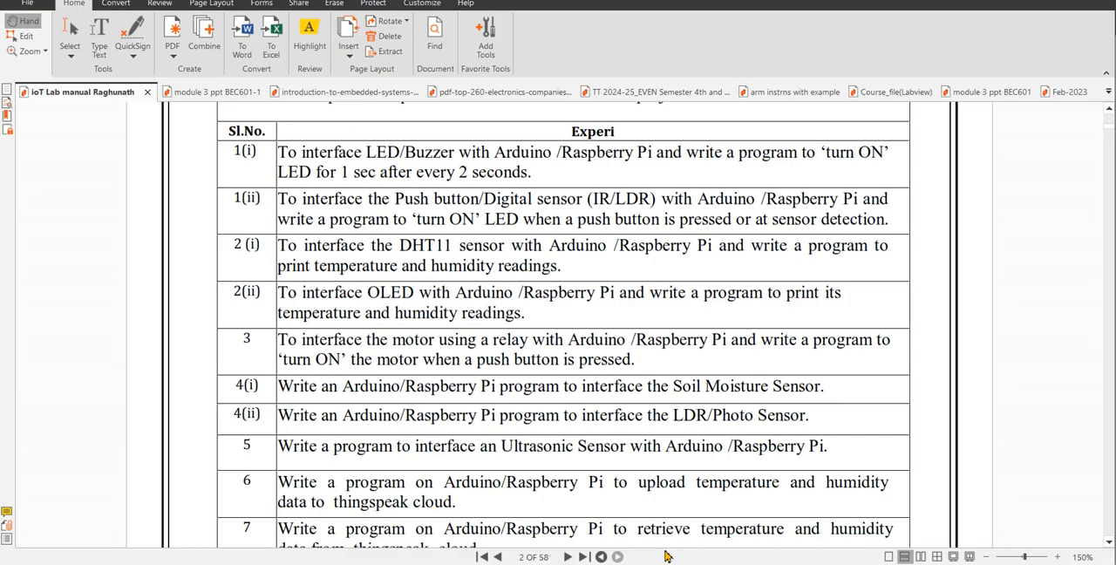
{"action": "mouse_move", "coordinate": [665, 554]}
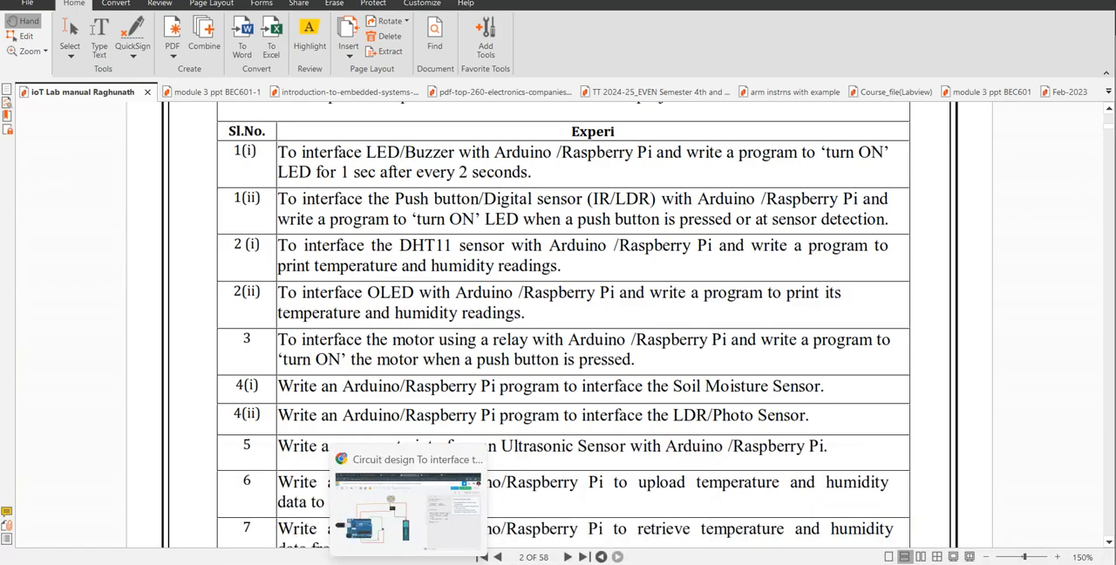
Switch to the Tinkercad Circuits design from the Chrome taskbar preview
{"action": "left_click", "coordinate": [408, 502]}
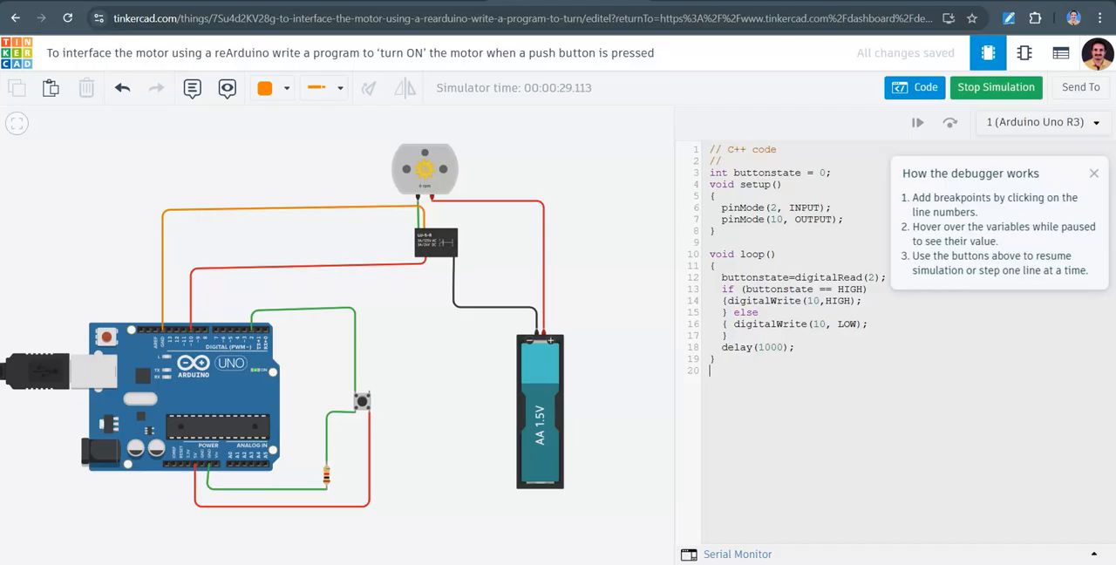
{"action": "mouse_move", "coordinate": [176, 192]}
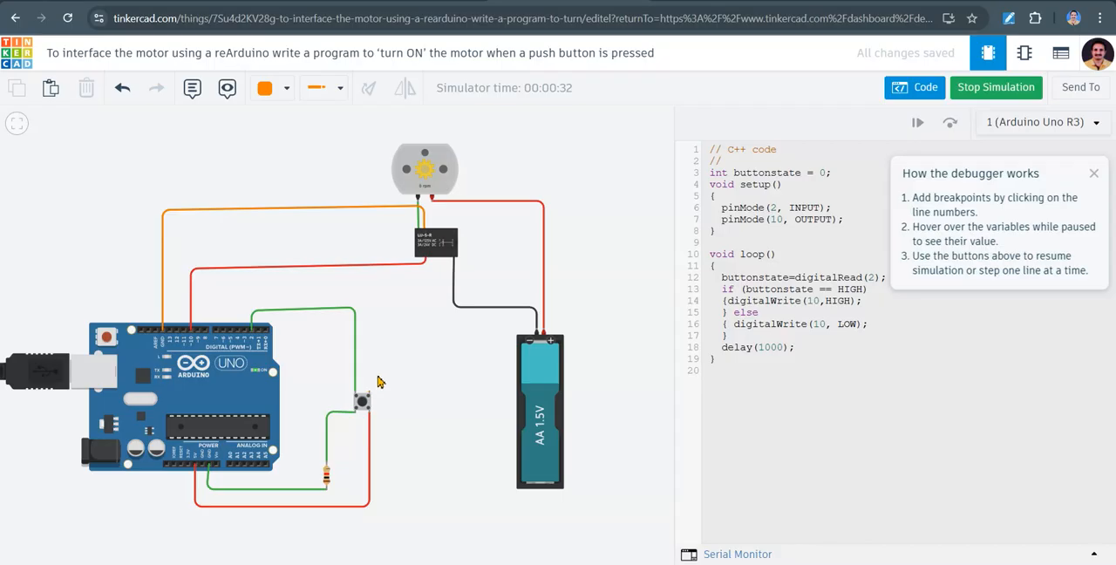
{"action": "mouse_move", "coordinate": [427, 199]}
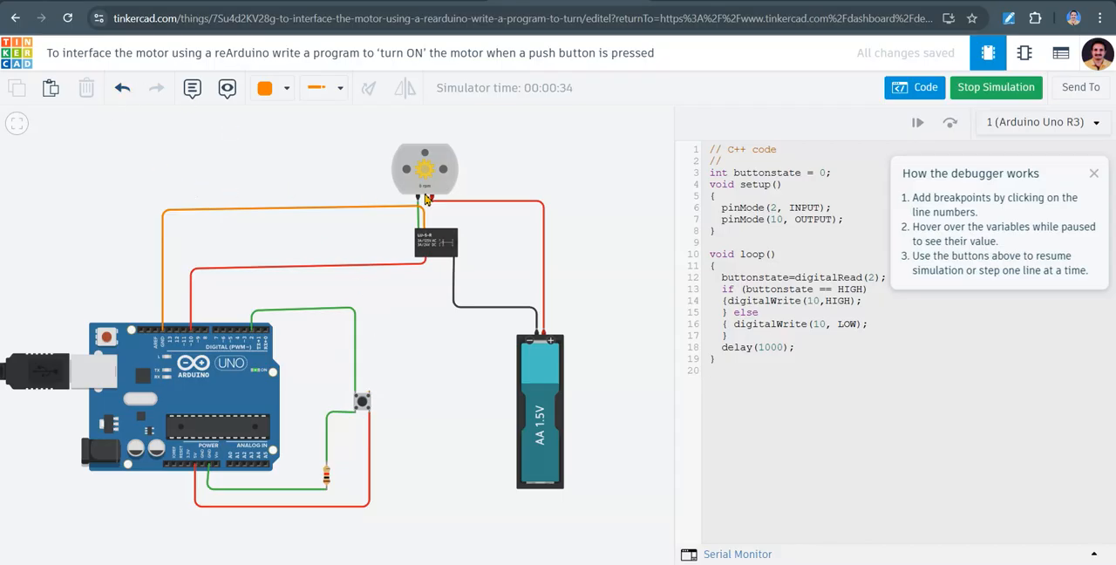
{"action": "mouse_move", "coordinate": [1077, 201]}
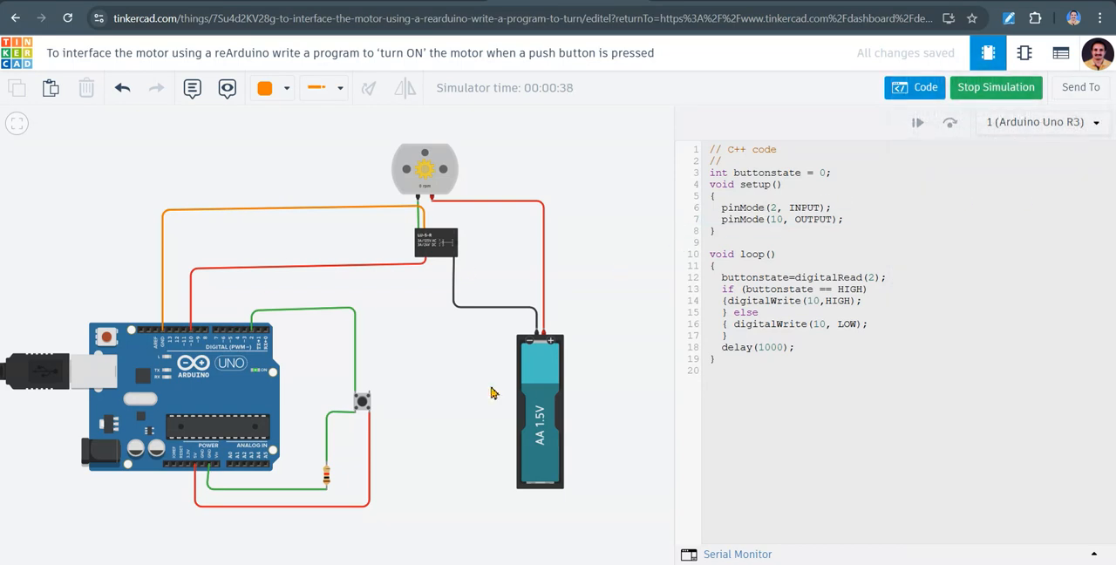
{"action": "mouse_move", "coordinate": [906, 132]}
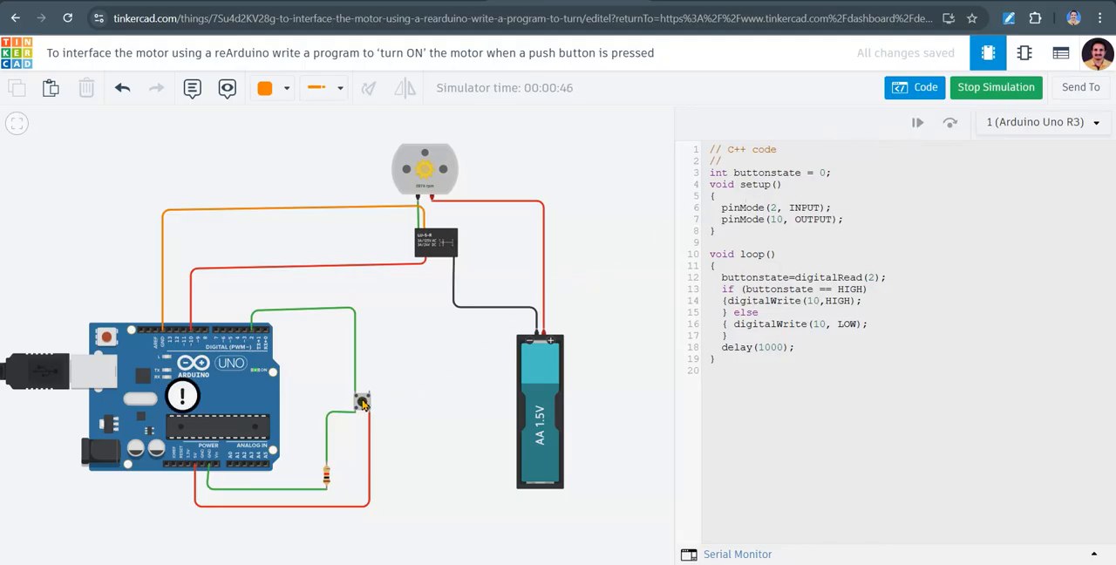
{"action": "mouse_move", "coordinate": [491, 149]}
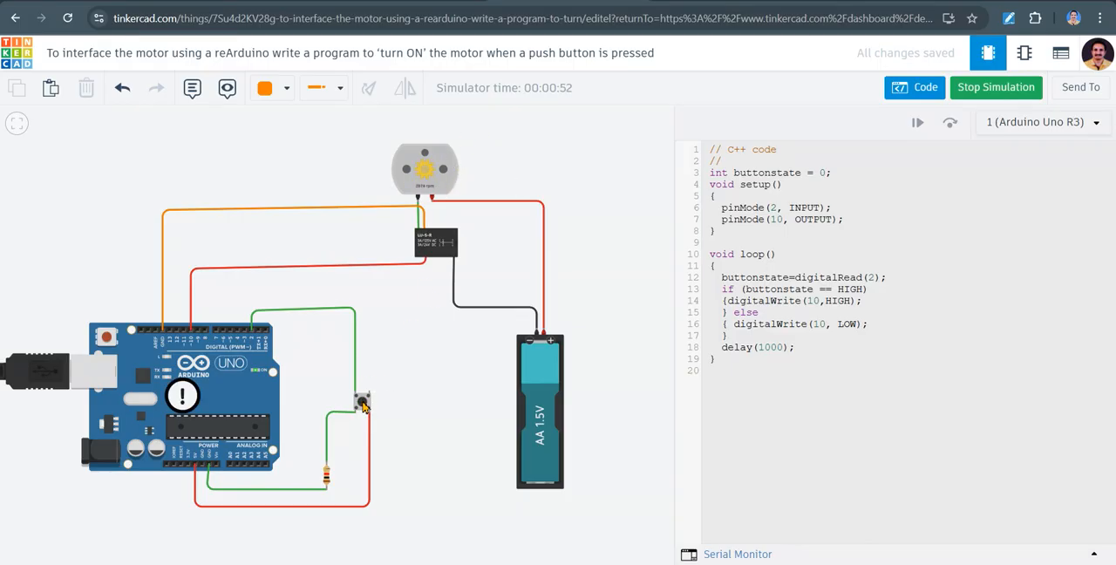
{"action": "mouse_move", "coordinate": [579, 385]}
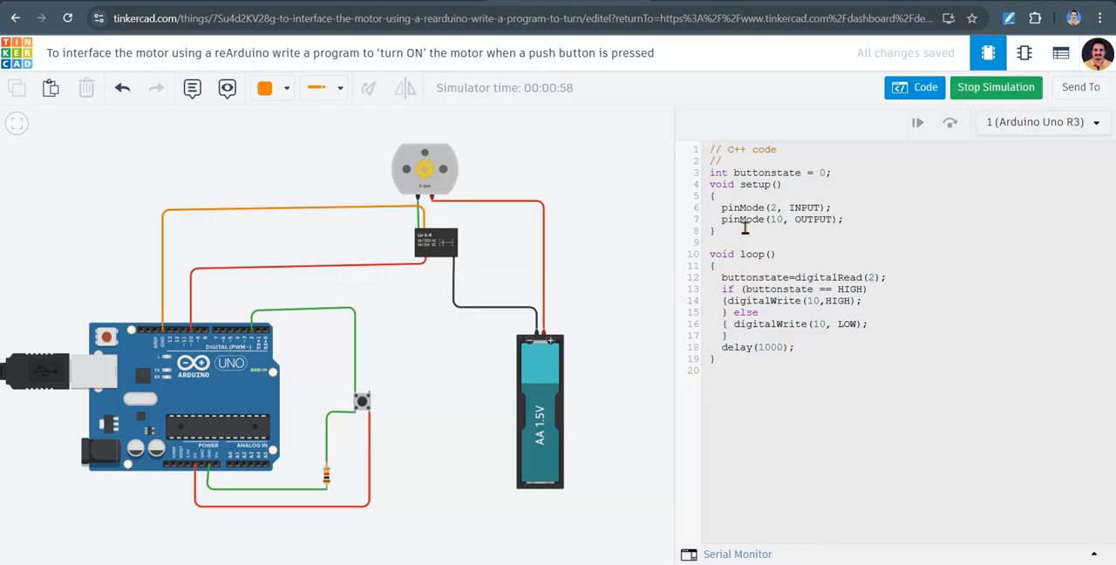
{"action": "mouse_move", "coordinate": [261, 340]}
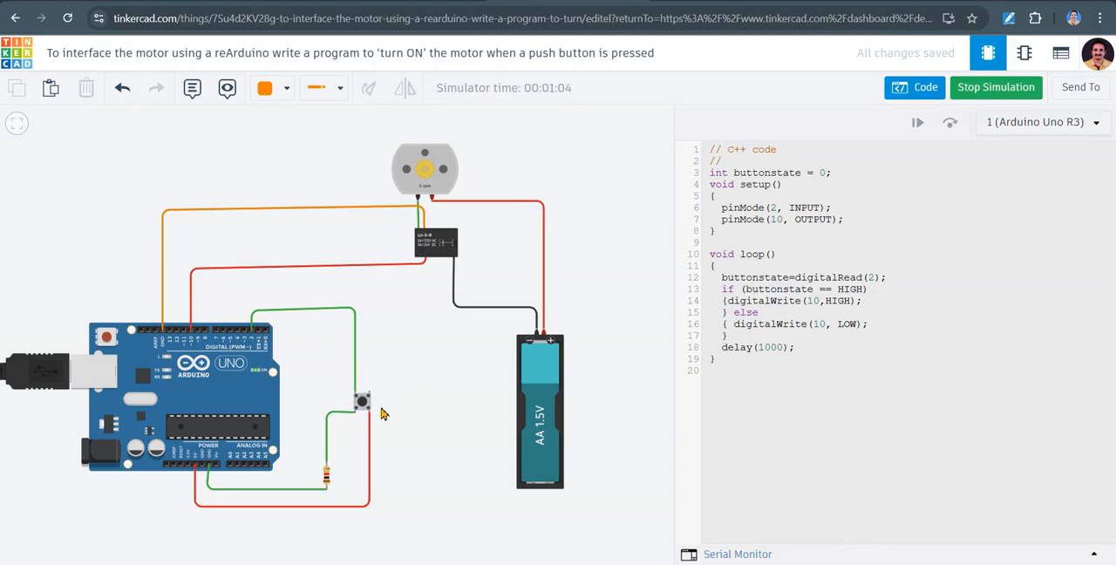
{"action": "mouse_move", "coordinate": [253, 335]}
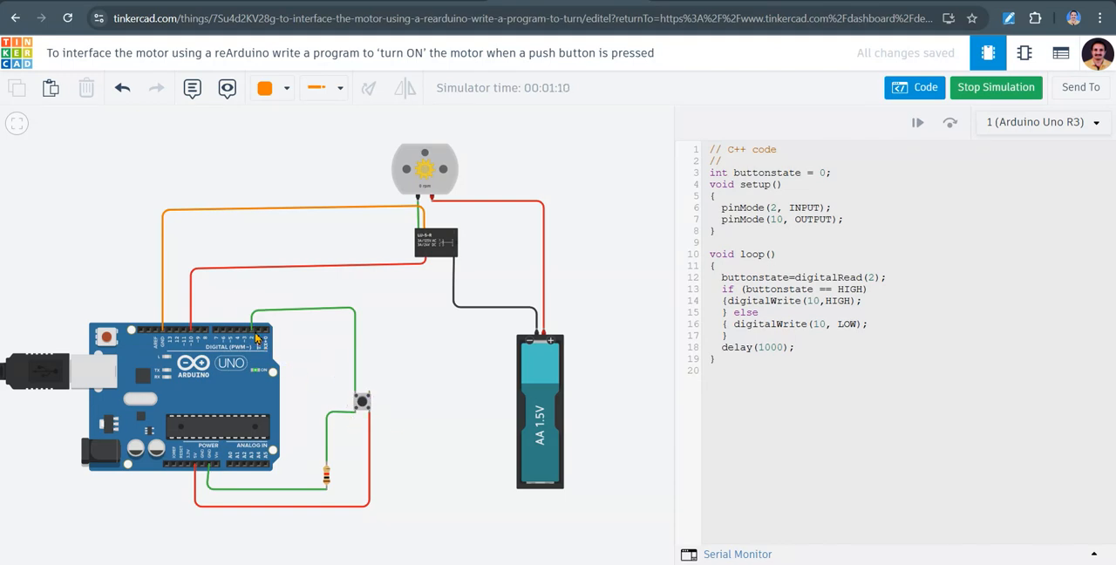
{"action": "mouse_move", "coordinate": [349, 410]}
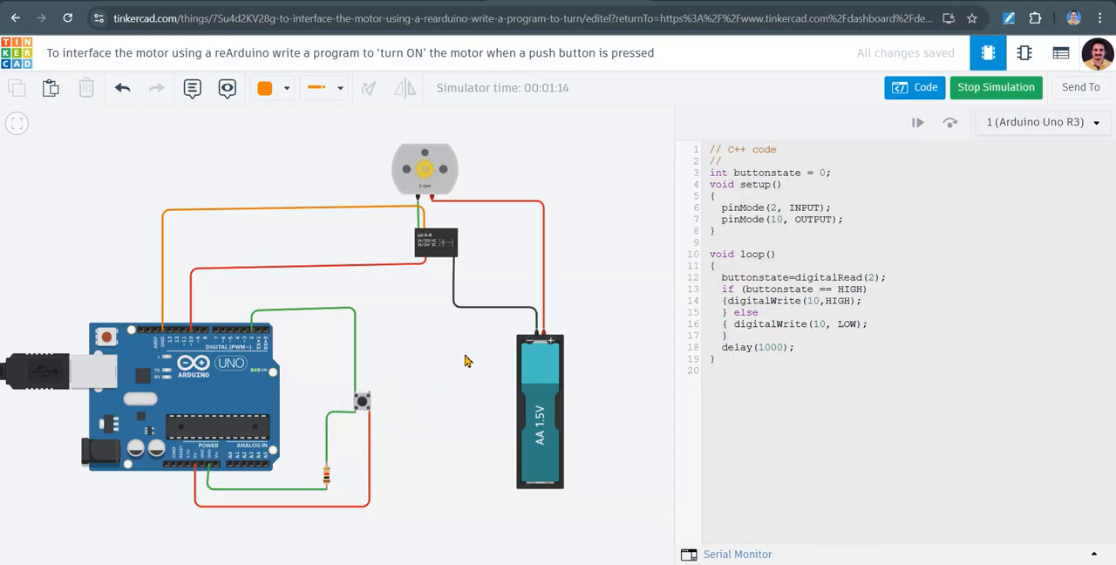
{"action": "mouse_move", "coordinate": [208, 325]}
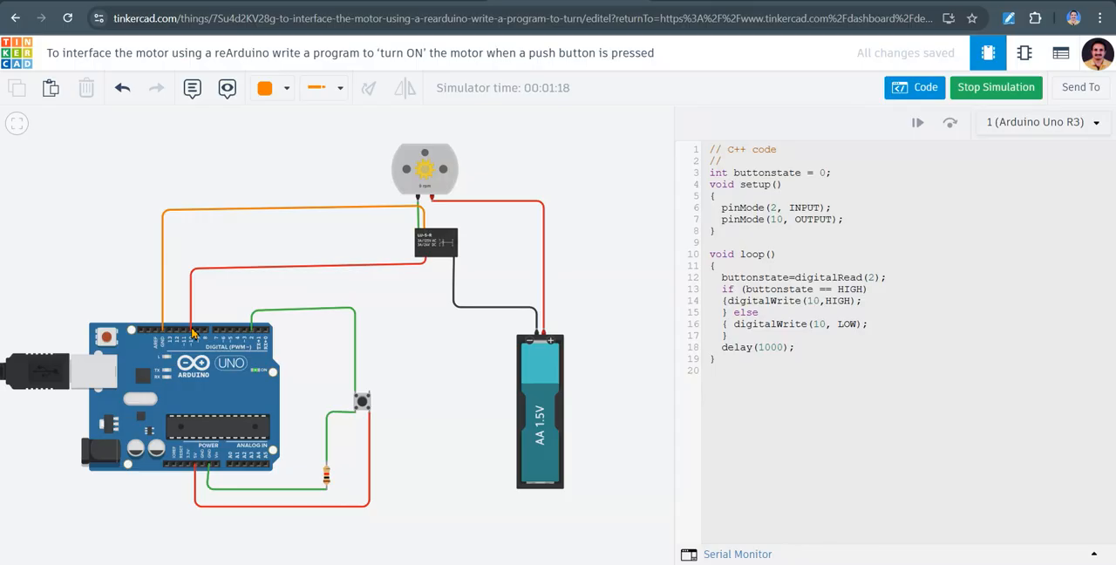
{"action": "mouse_move", "coordinate": [197, 312]}
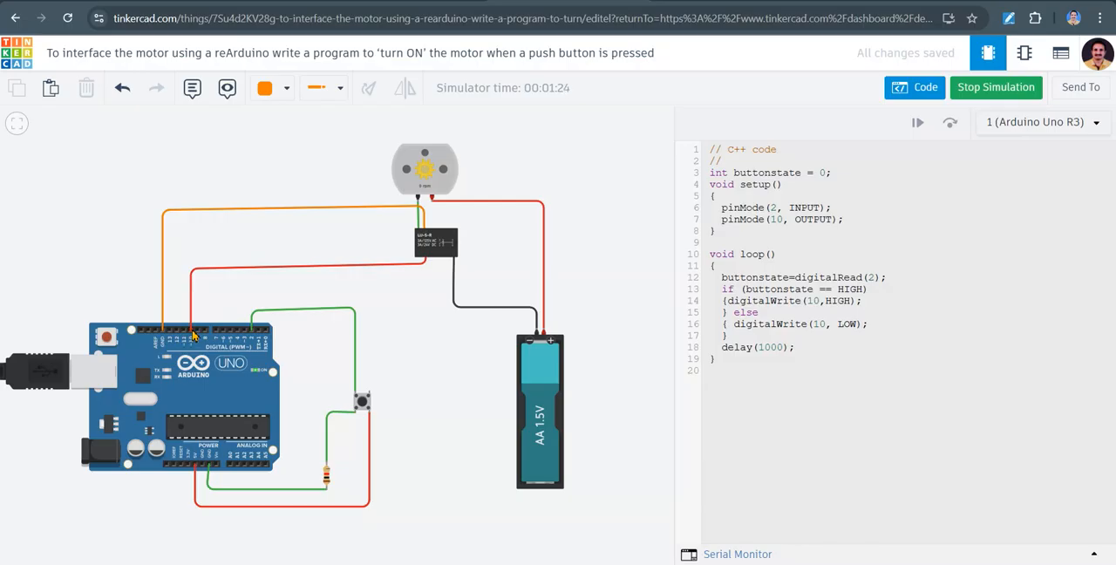
{"action": "mouse_move", "coordinate": [190, 332]}
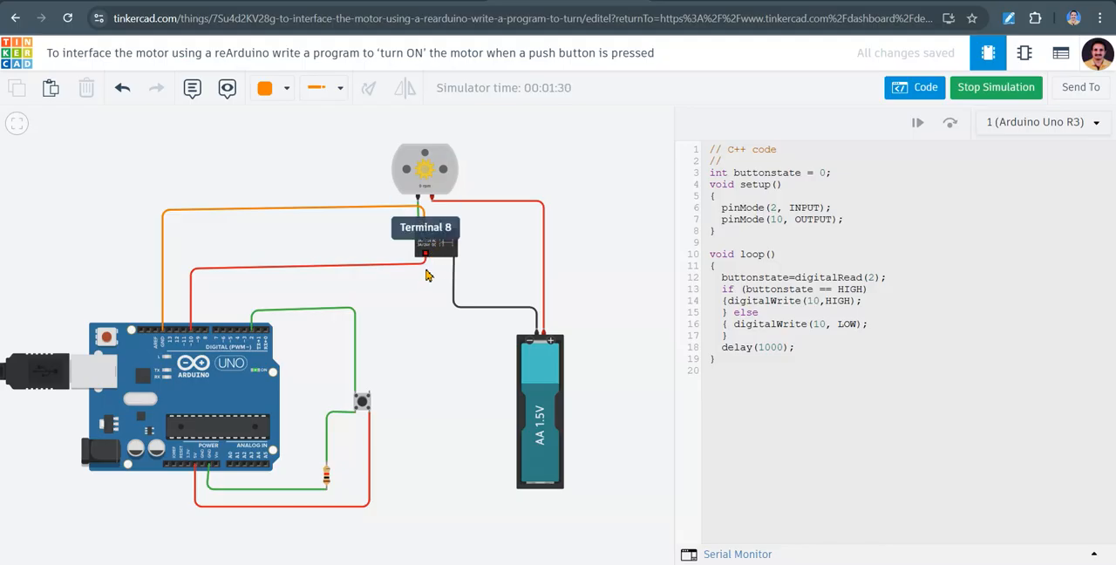
{"action": "mouse_move", "coordinate": [432, 253]}
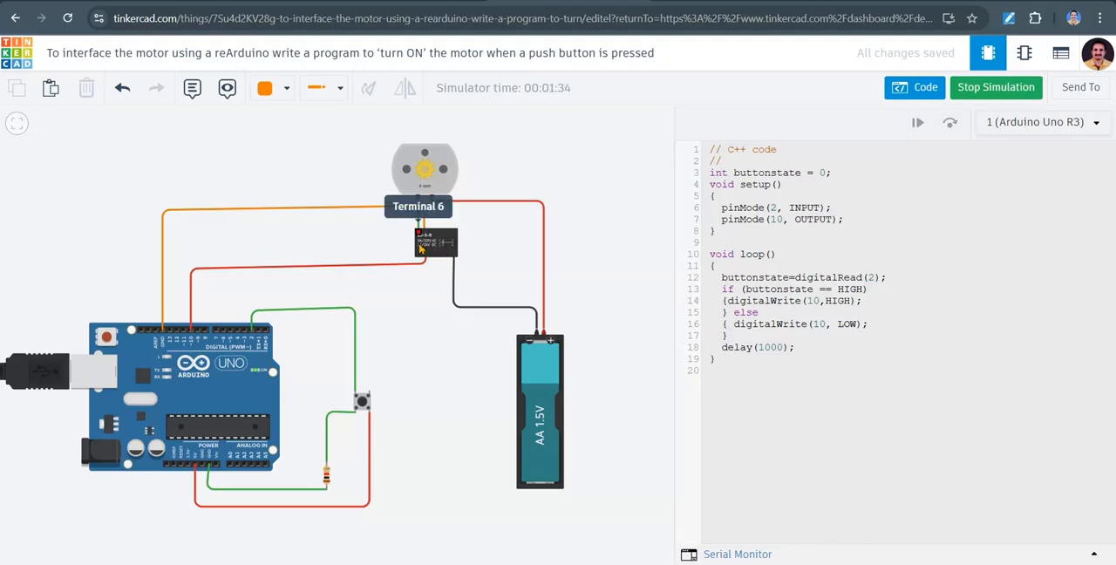
{"action": "mouse_move", "coordinate": [405, 235]}
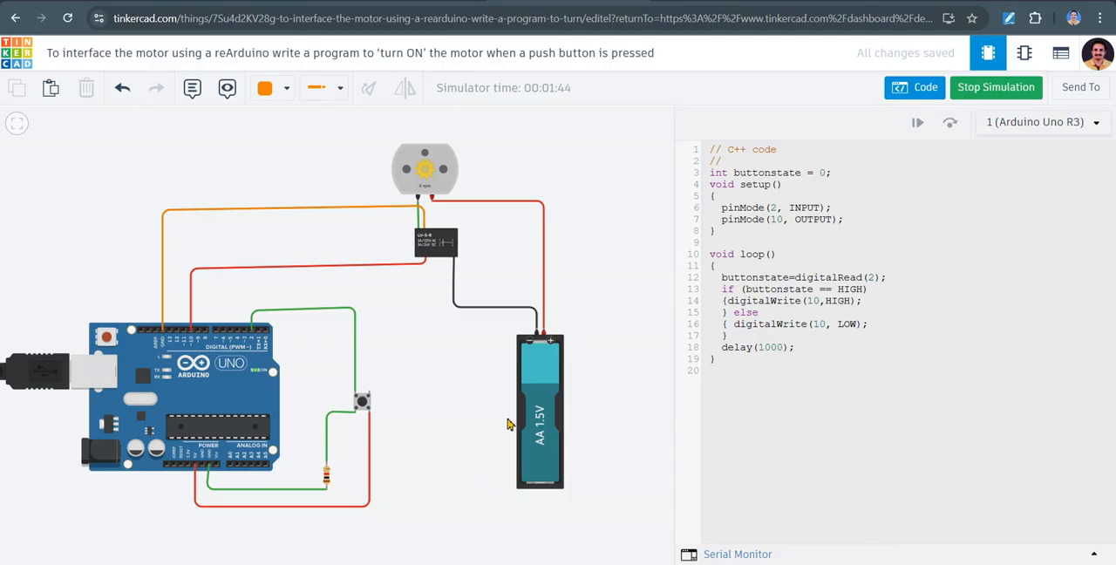
{"action": "mouse_move", "coordinate": [509, 363]}
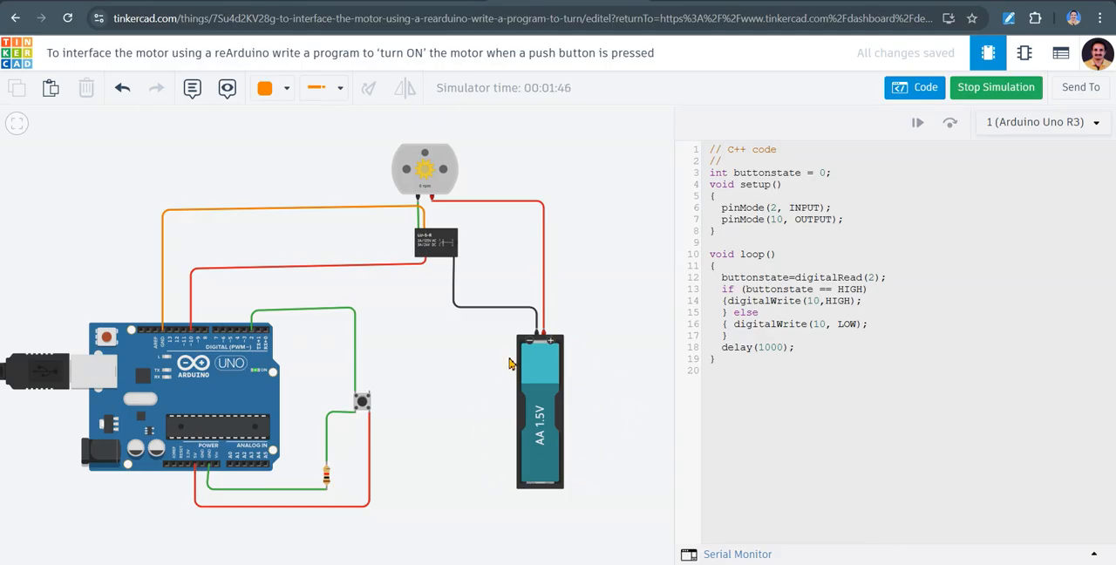
{"action": "mouse_move", "coordinate": [353, 474]}
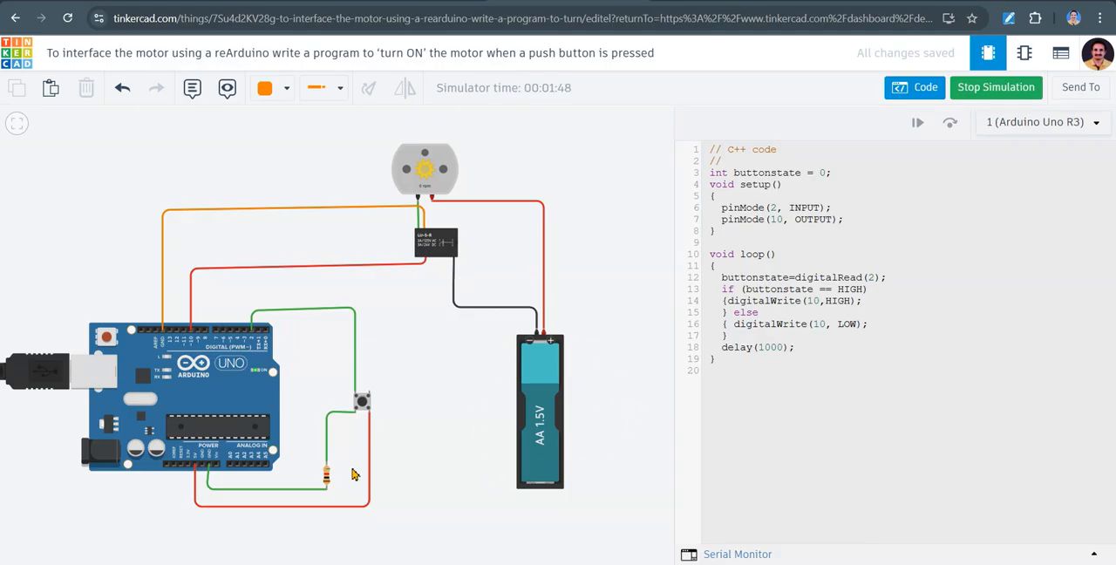
{"action": "mouse_move", "coordinate": [362, 384]}
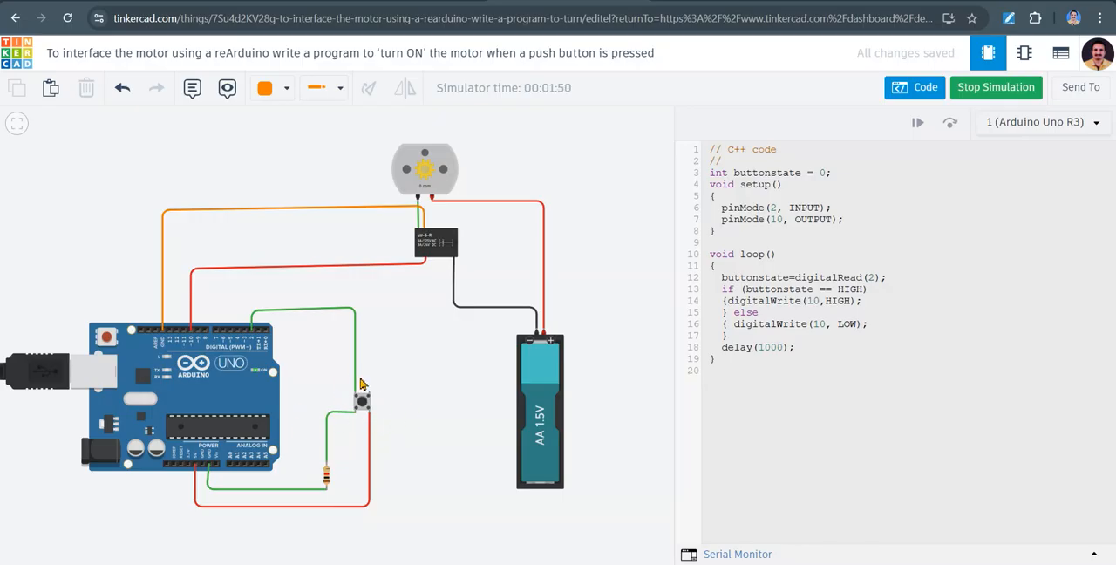
{"action": "mouse_move", "coordinate": [457, 230]}
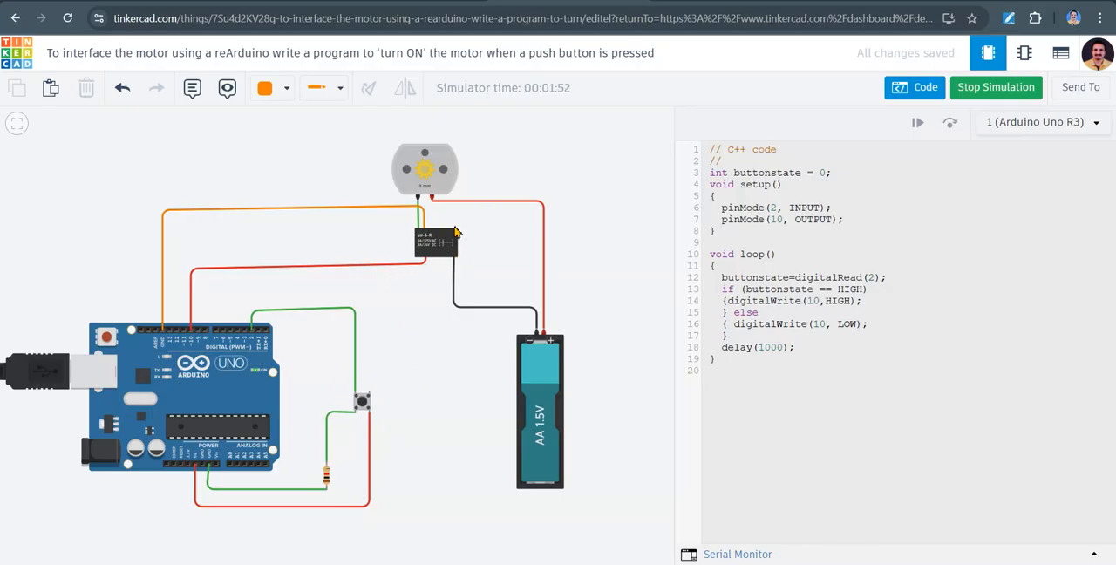
{"action": "mouse_move", "coordinate": [429, 254]}
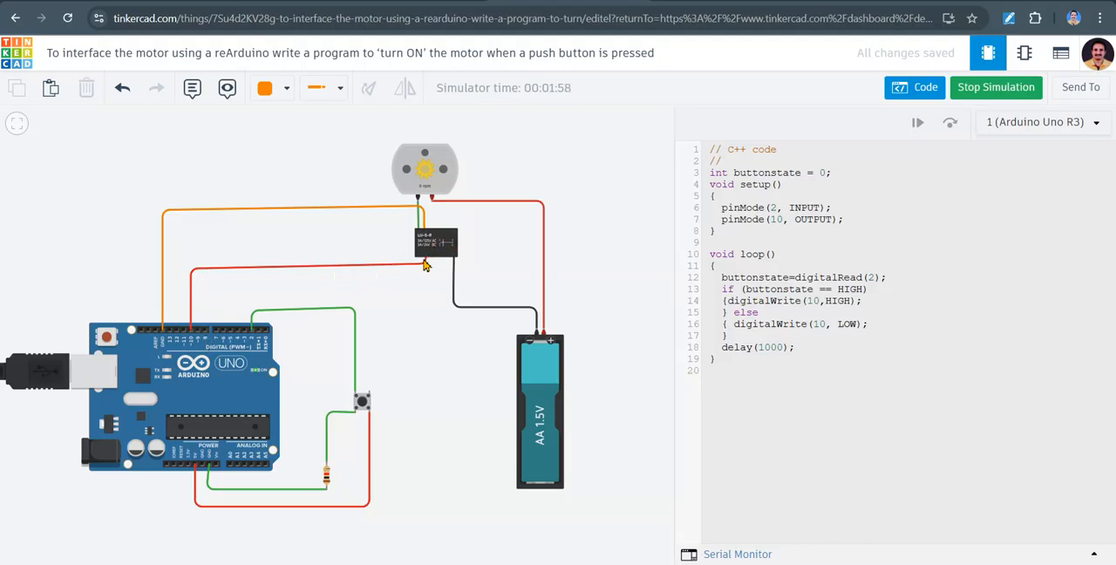
{"action": "mouse_move", "coordinate": [432, 244]}
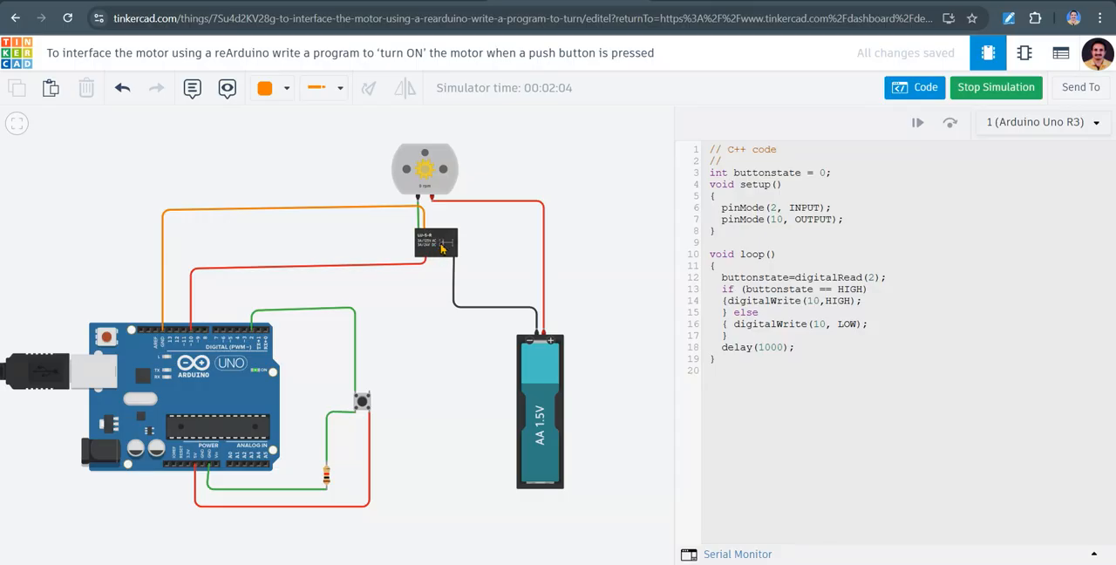
{"action": "mouse_move", "coordinate": [436, 247]}
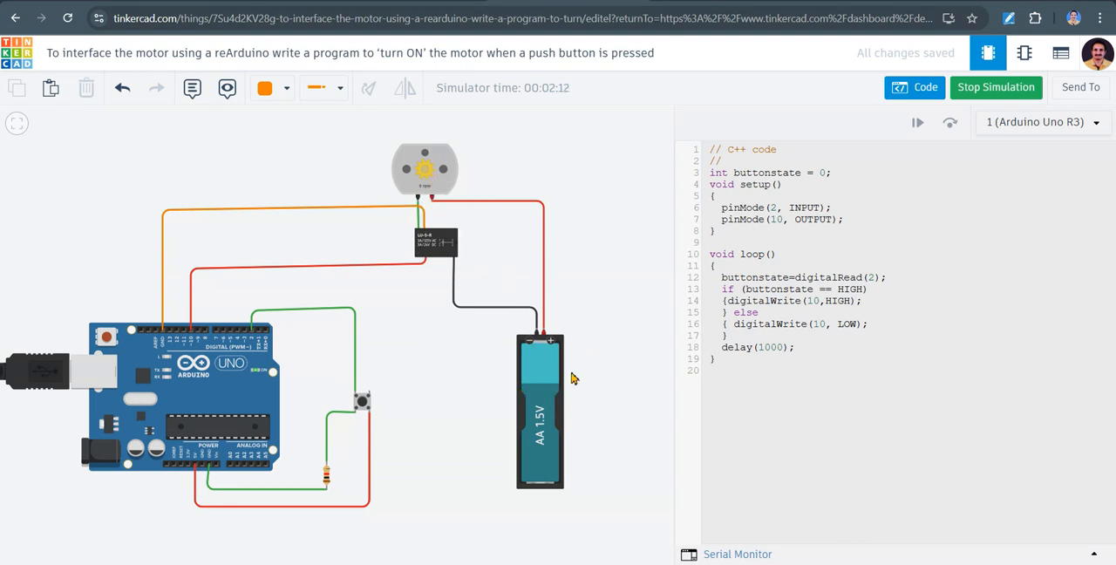
{"action": "mouse_move", "coordinate": [471, 299]}
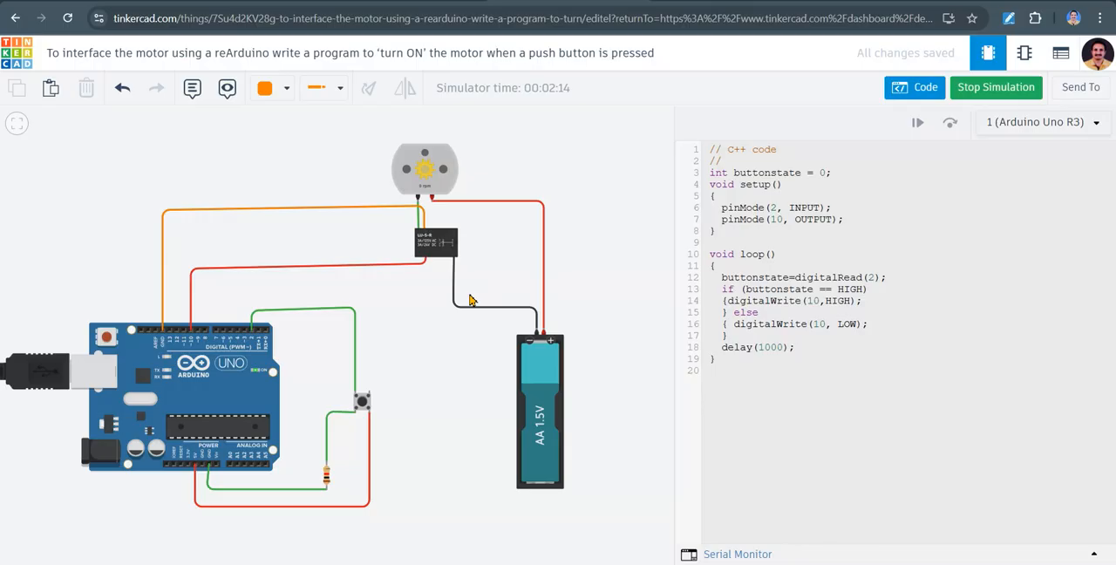
{"action": "mouse_move", "coordinate": [195, 299]}
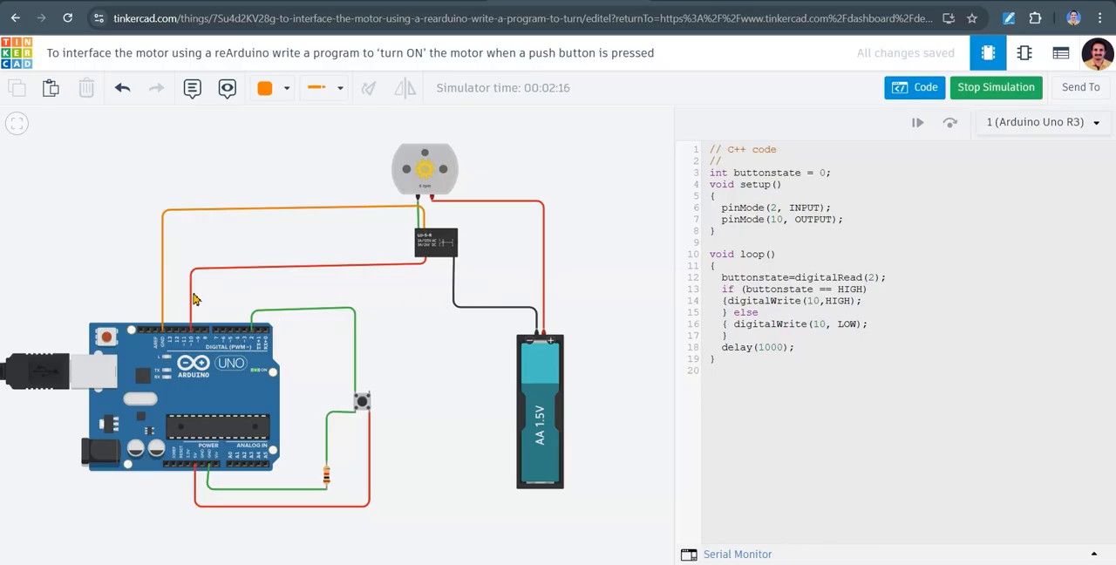
{"action": "mouse_move", "coordinate": [435, 244]}
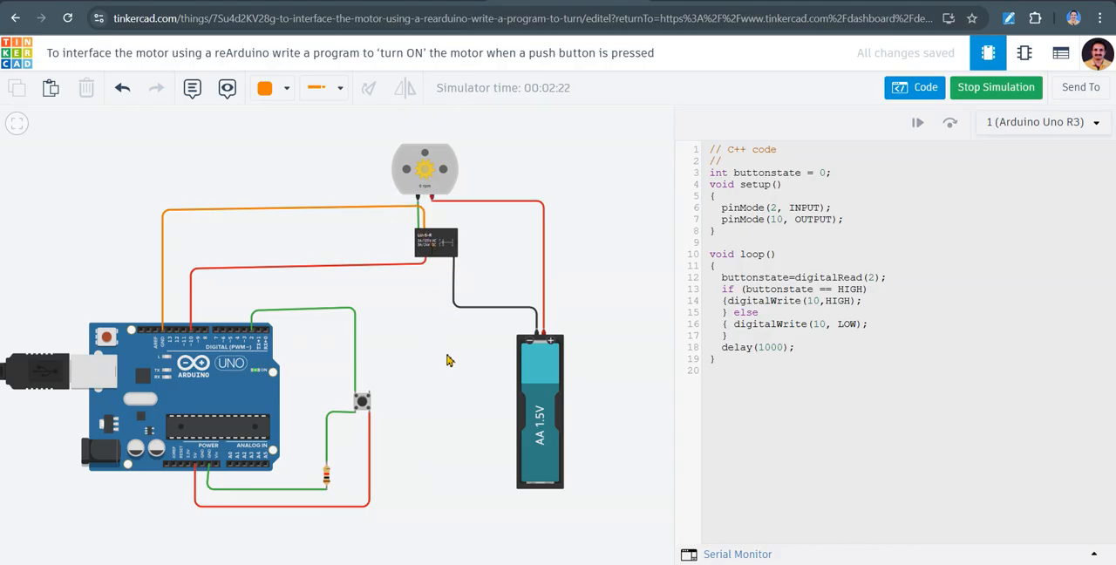
{"action": "mouse_move", "coordinate": [422, 254]}
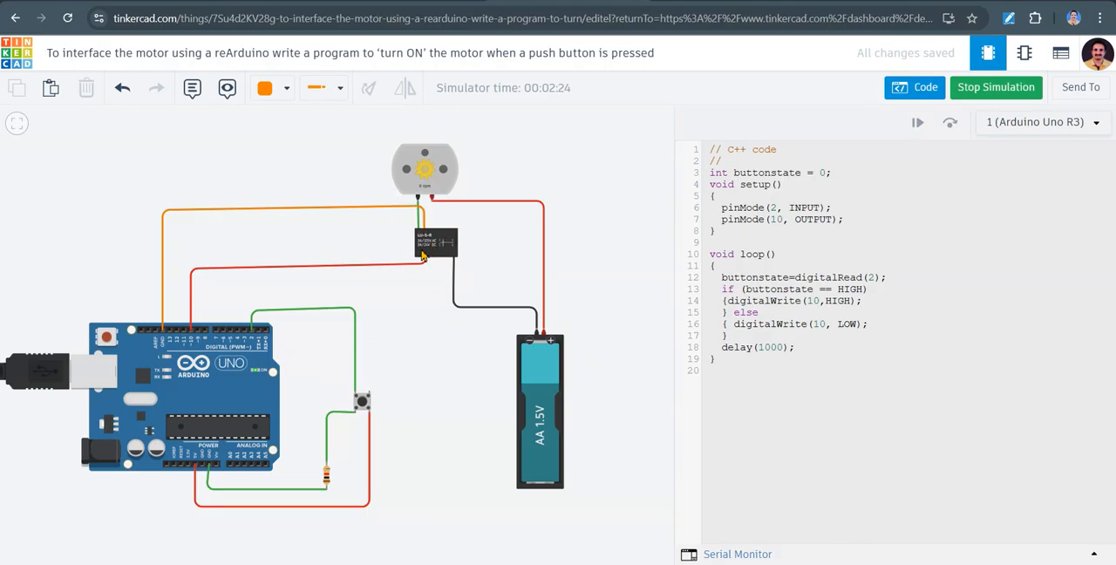
{"action": "mouse_move", "coordinate": [419, 262]}
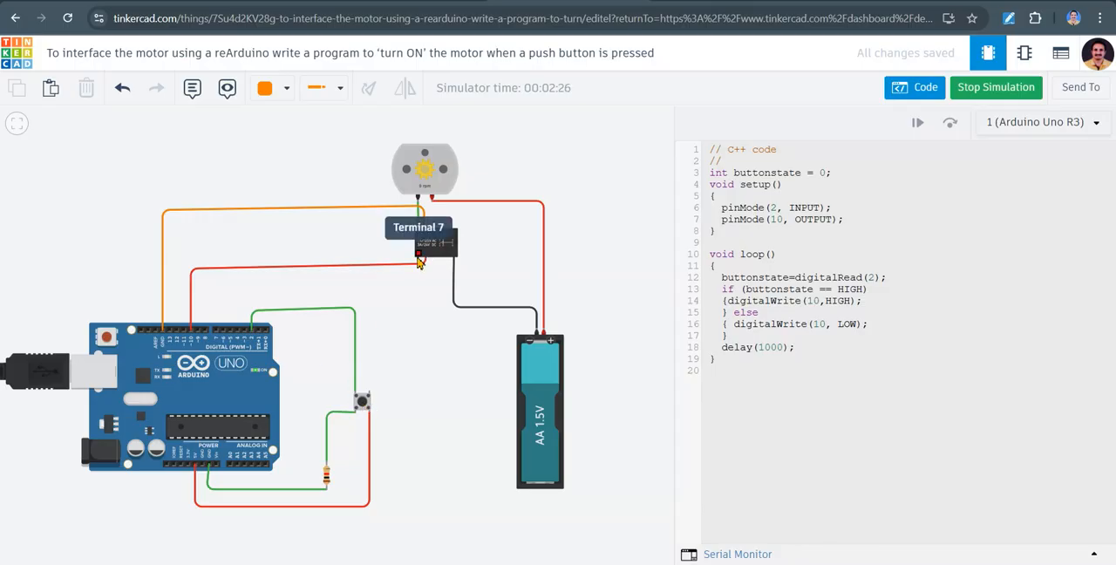
{"action": "mouse_move", "coordinate": [433, 242]}
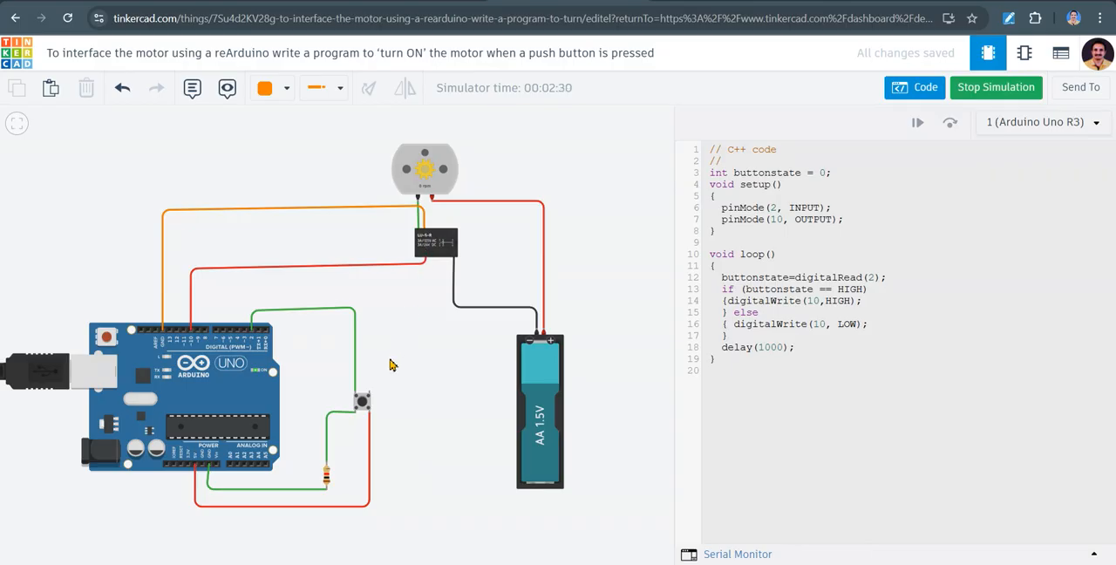
Let the button-controlled relay-motor simulation keep running with the code panel open
{"action": "left_click", "coordinate": [363, 401]}
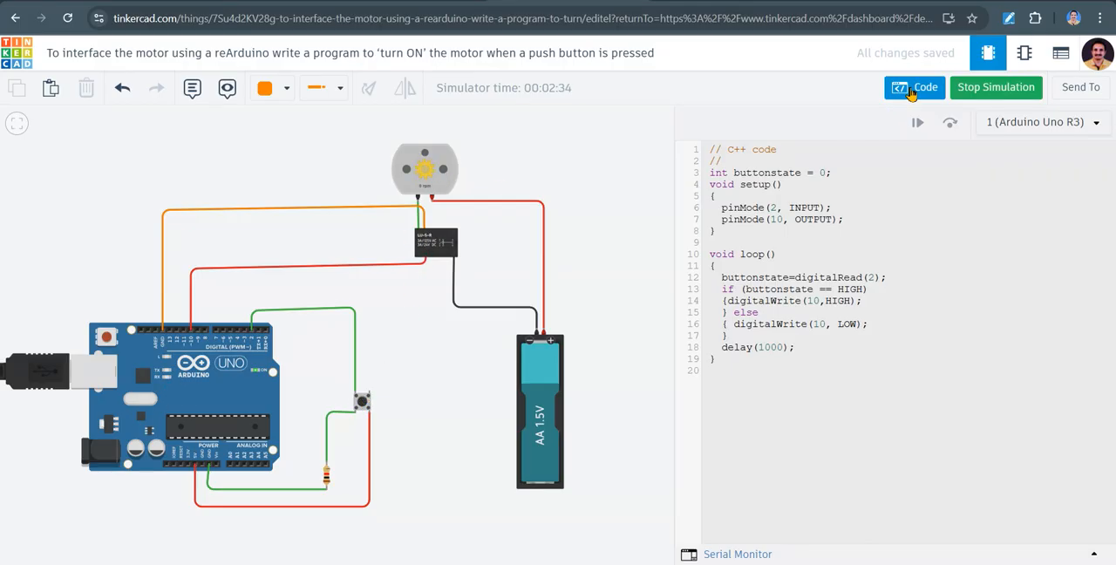
{"action": "mouse_move", "coordinate": [492, 363]}
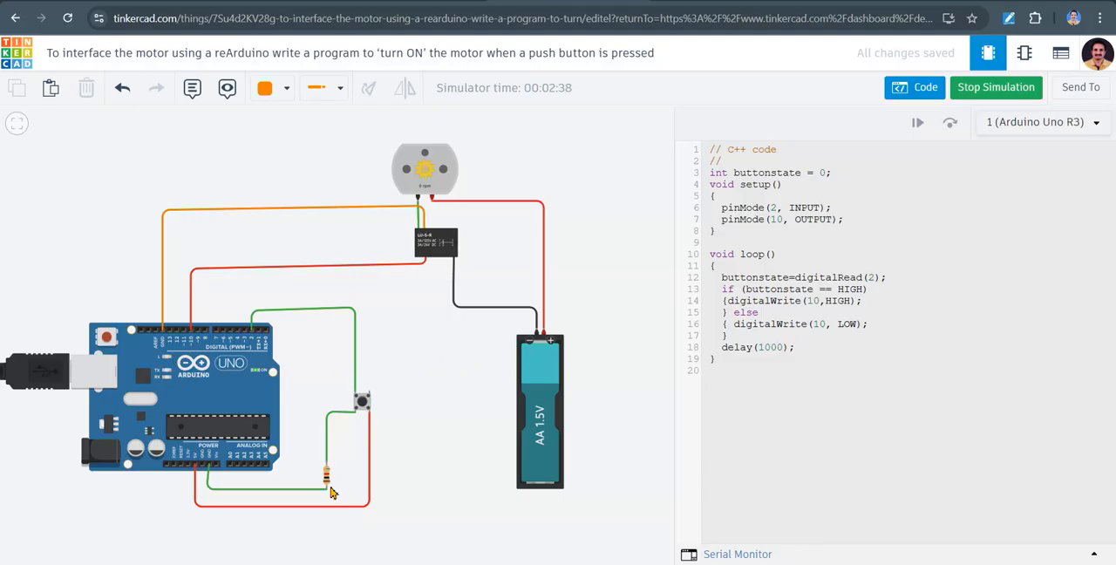
{"action": "mouse_move", "coordinate": [627, 279]}
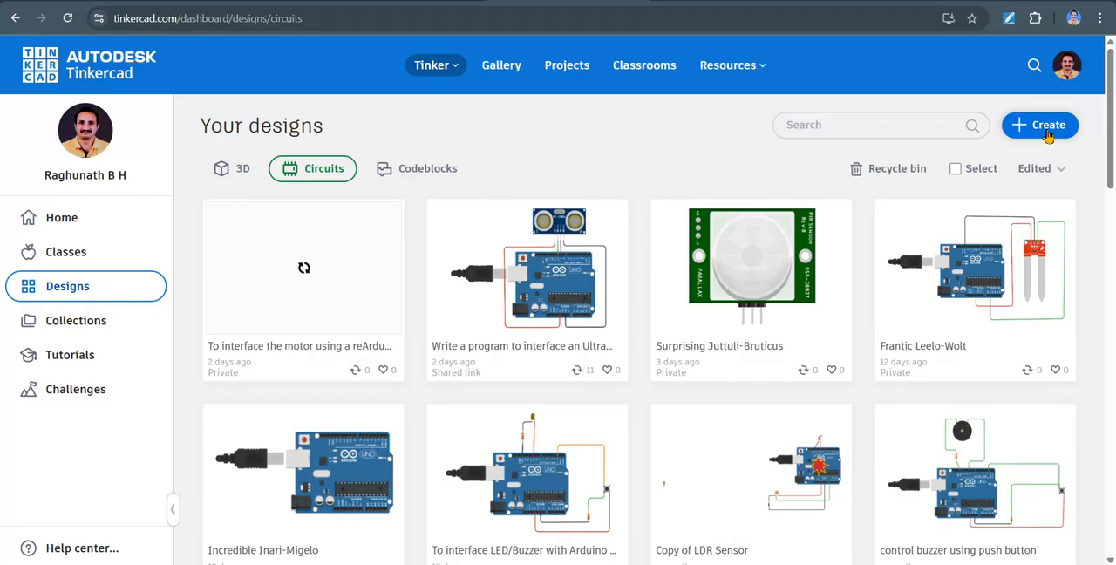
Create a new Circuit design from the Tinkercad designs page
{"action": "left_click", "coordinate": [1039, 126]}
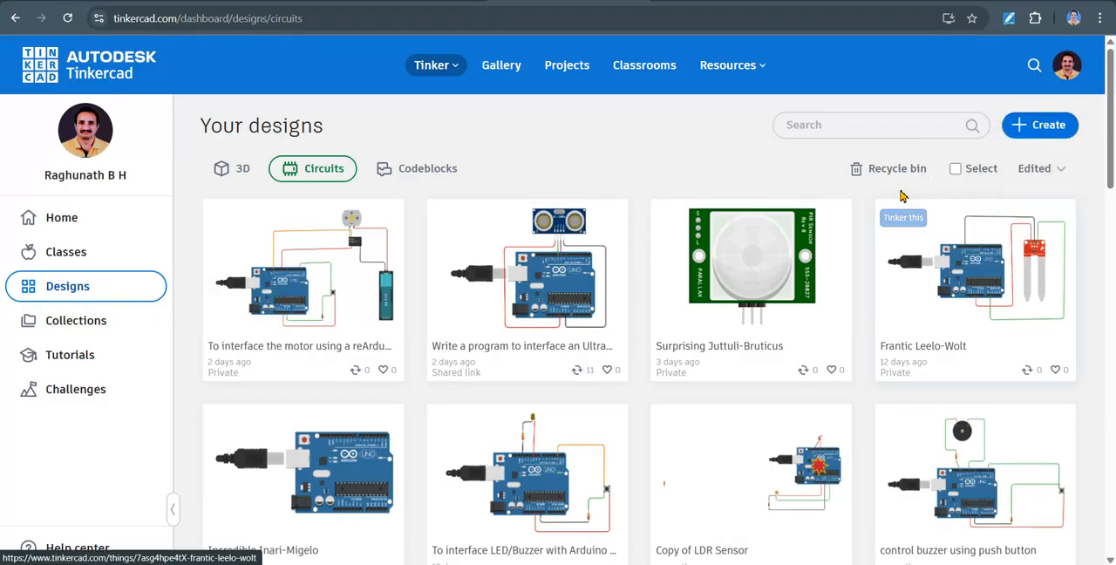
{"action": "left_click", "coordinate": [903, 216]}
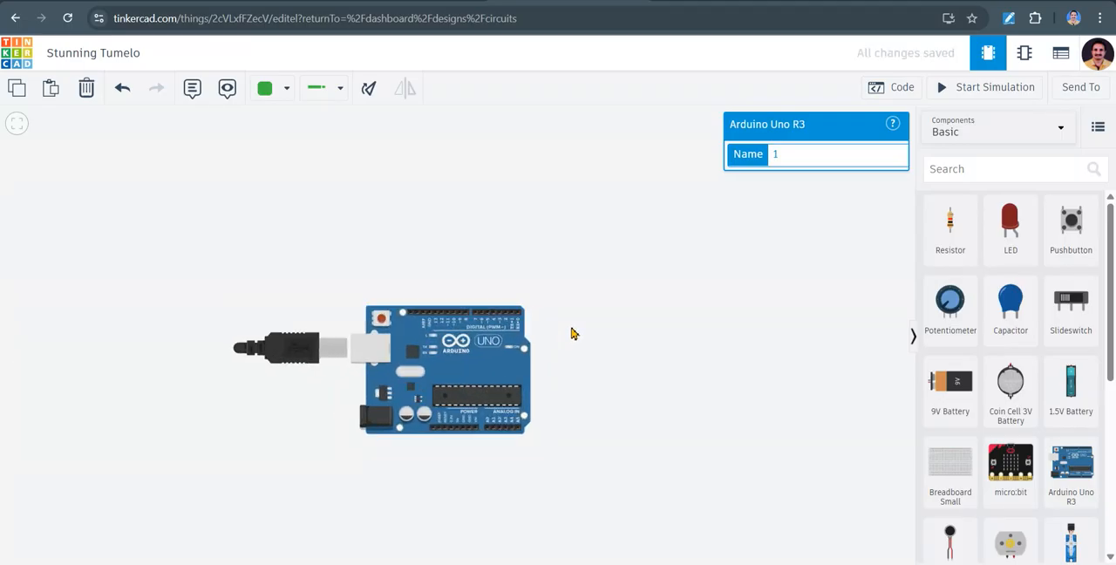
{"action": "mouse_move", "coordinate": [791, 342]}
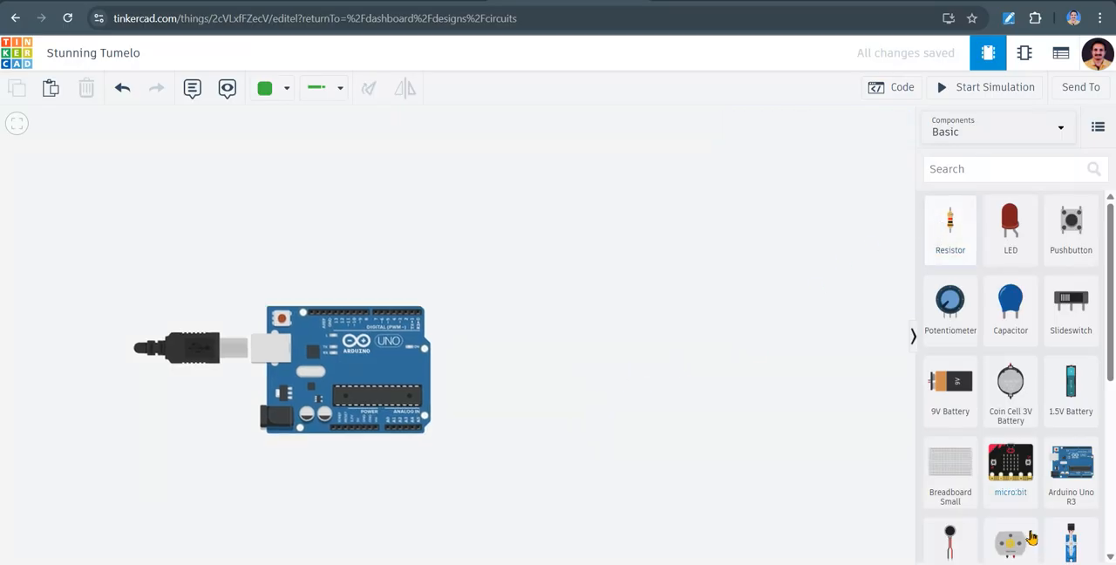
Place a DC motor above the Arduino, then search for and add a Relay SPDT and a pushbutton below it
{"action": "left_click", "coordinate": [1011, 540]}
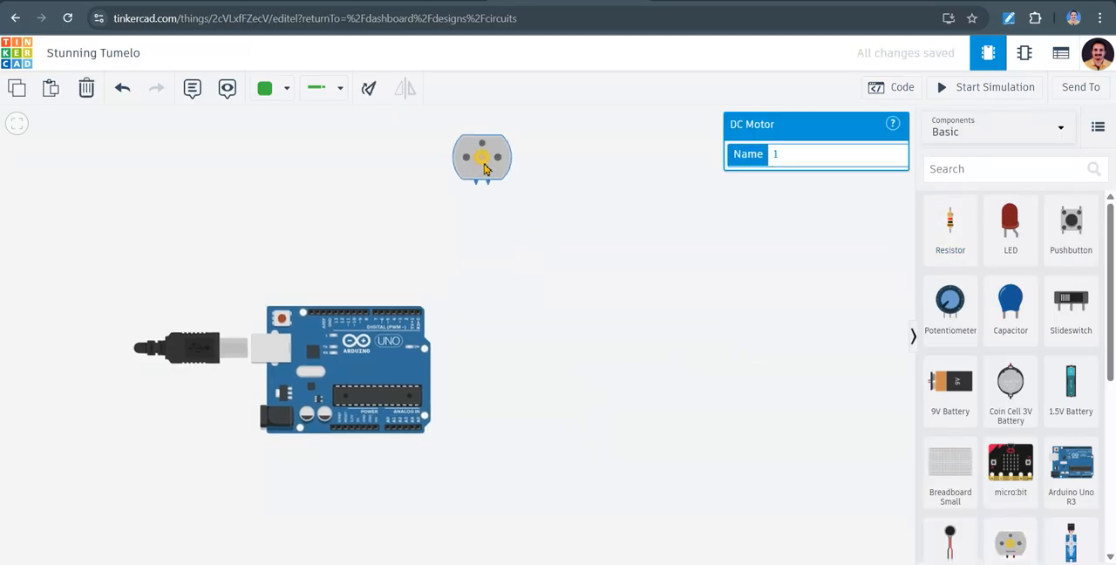
{"action": "left_click_drag", "start_coordinate": [481, 157], "coordinate": [530, 204]}
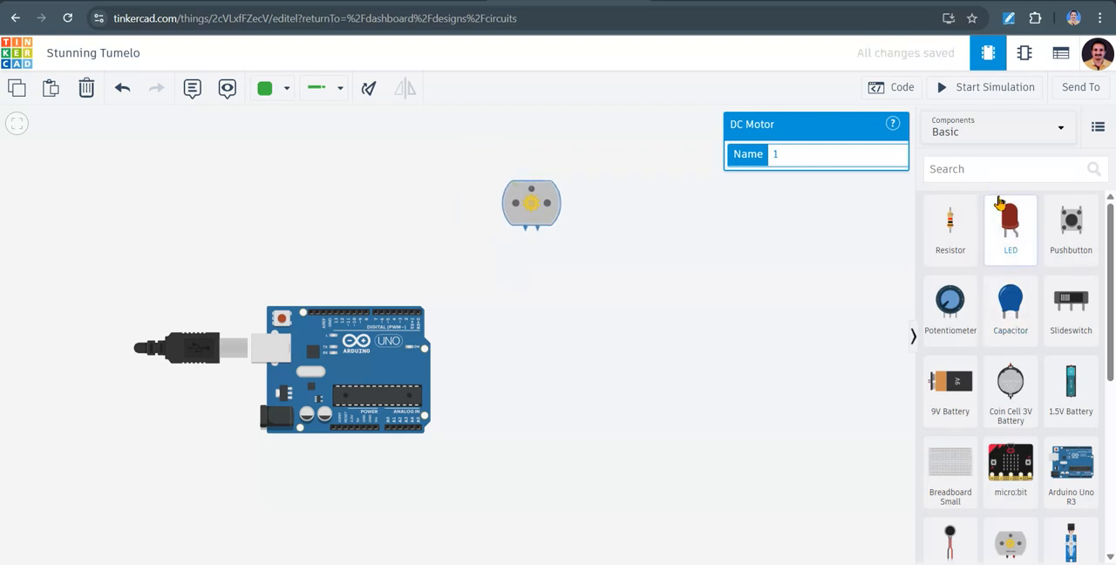
{"action": "type", "text": "rela"}
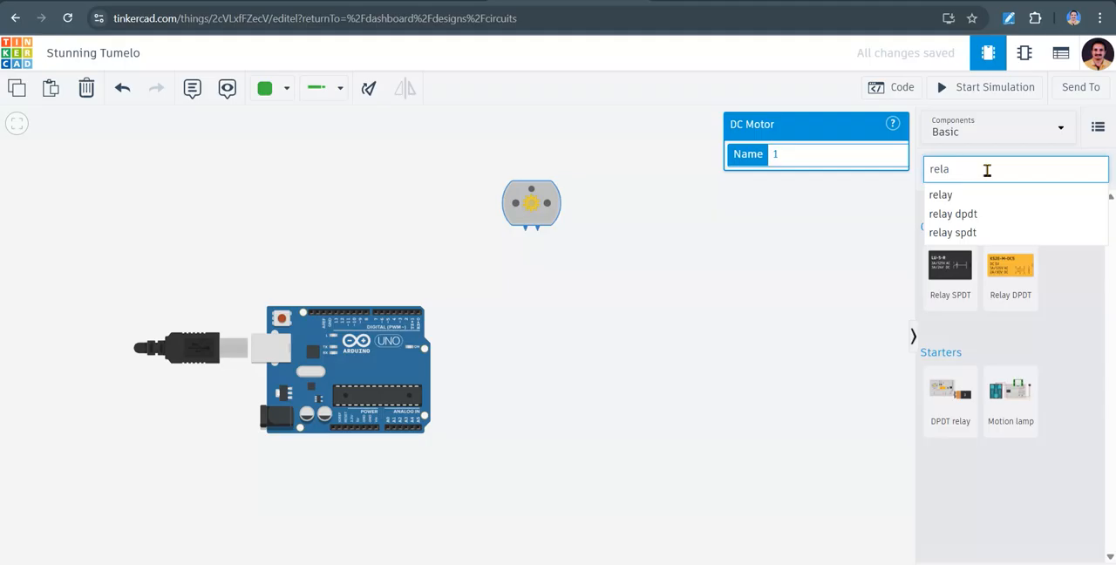
{"action": "left_click", "coordinate": [948, 265]}
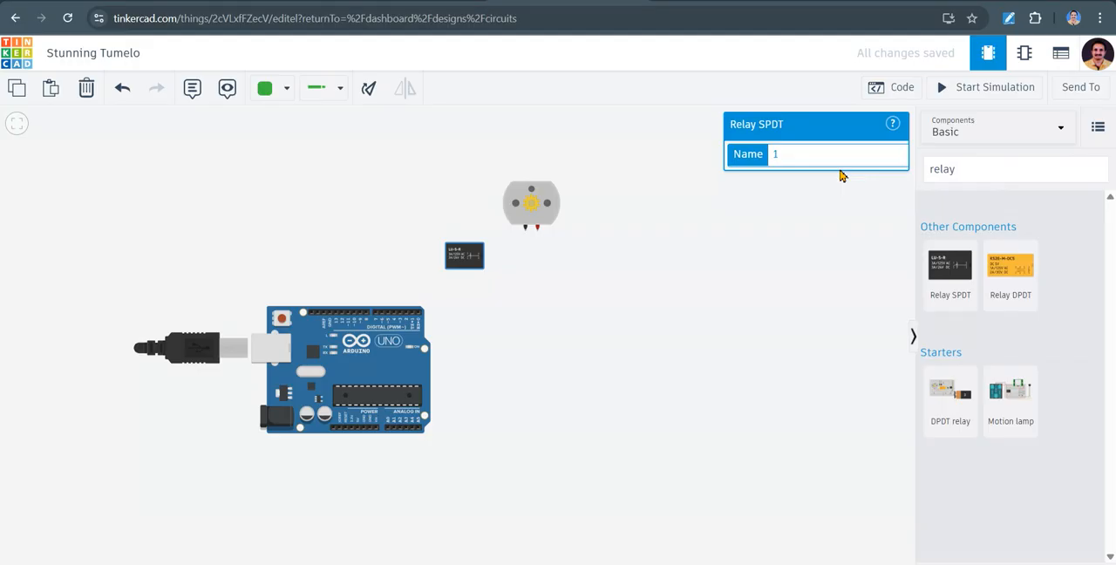
{"action": "left_click", "coordinate": [994, 87]}
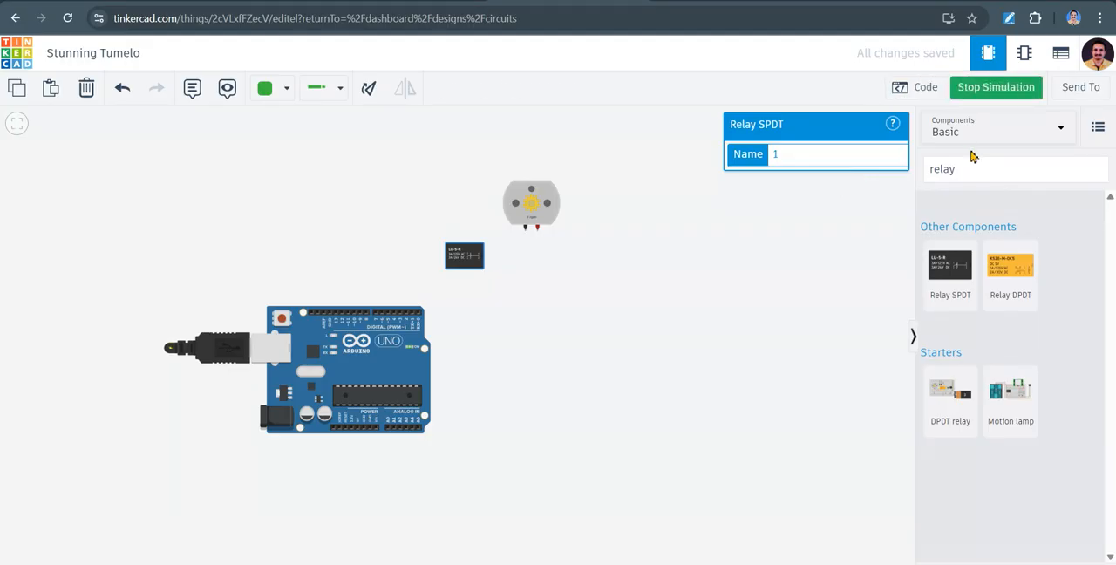
{"action": "left_click", "coordinate": [1015, 169]}
{"action": "type", "text": "pus"}
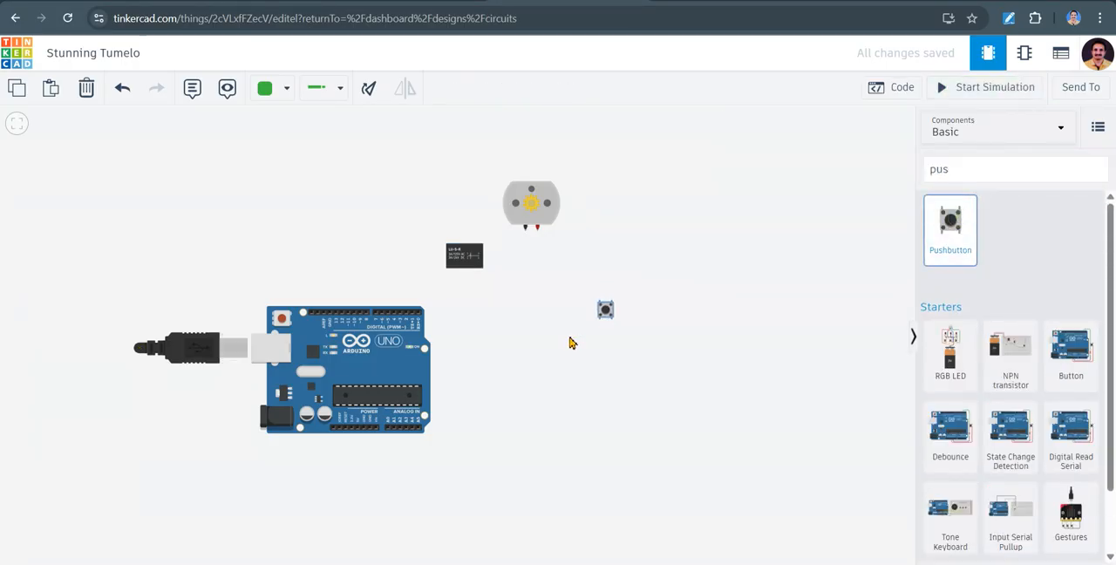
{"action": "left_click", "coordinate": [605, 309]}
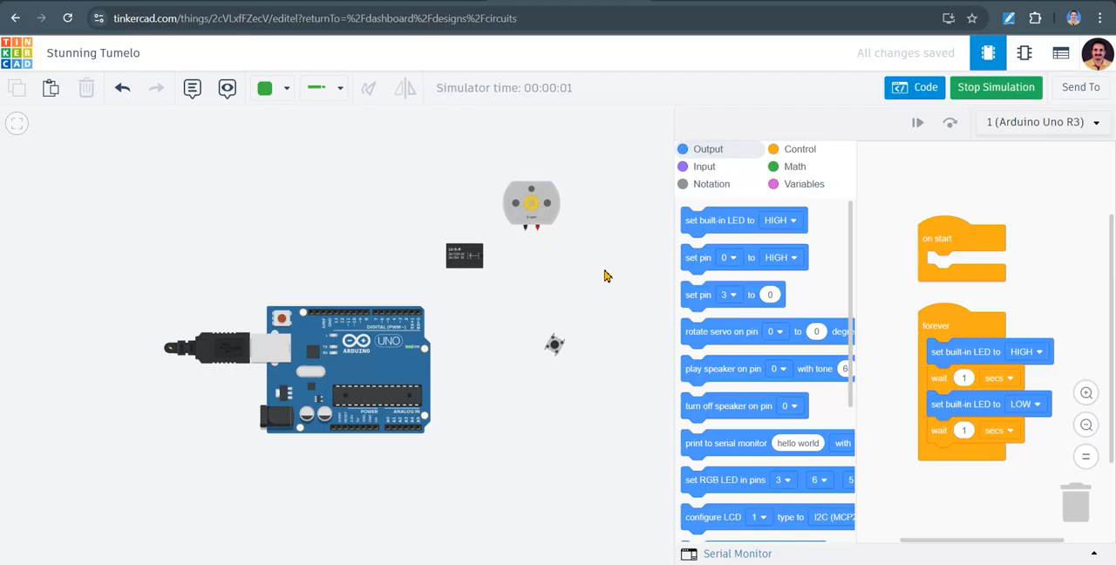
Hide the code editor and add a resistor below the push button
{"action": "left_click", "coordinate": [554, 346]}
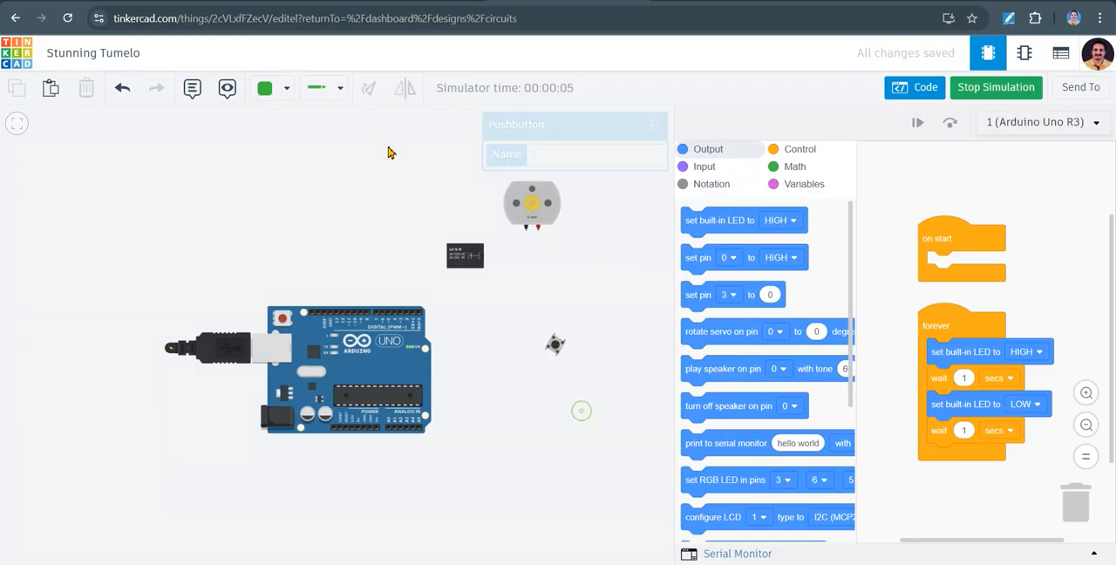
{"action": "left_click", "coordinate": [995, 87]}
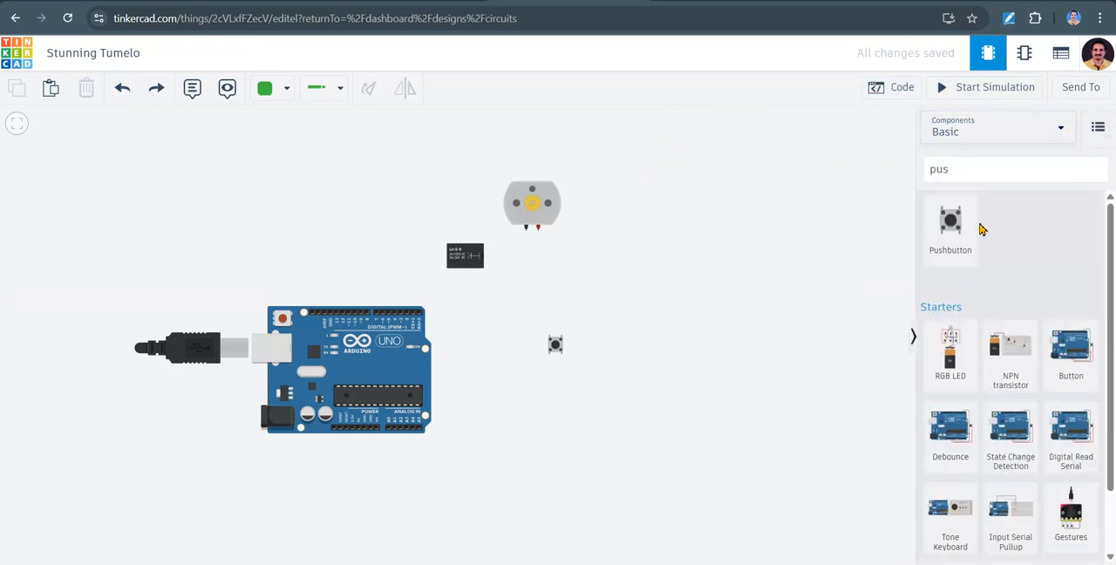
{"action": "scroll", "scroll_direction": "down", "scroll_amount": 3}
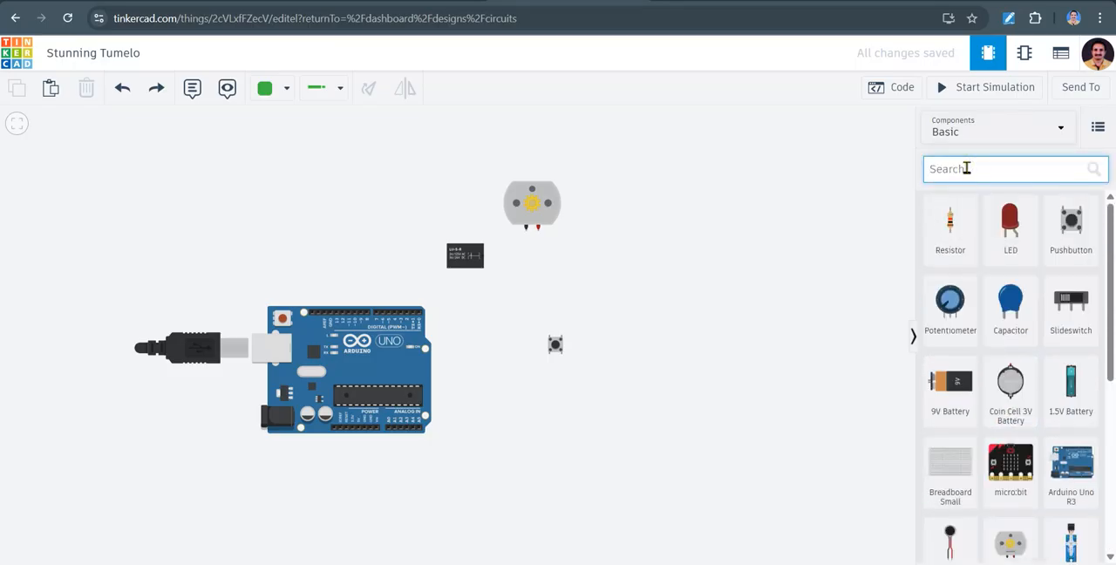
{"action": "left_click", "coordinate": [949, 228]}
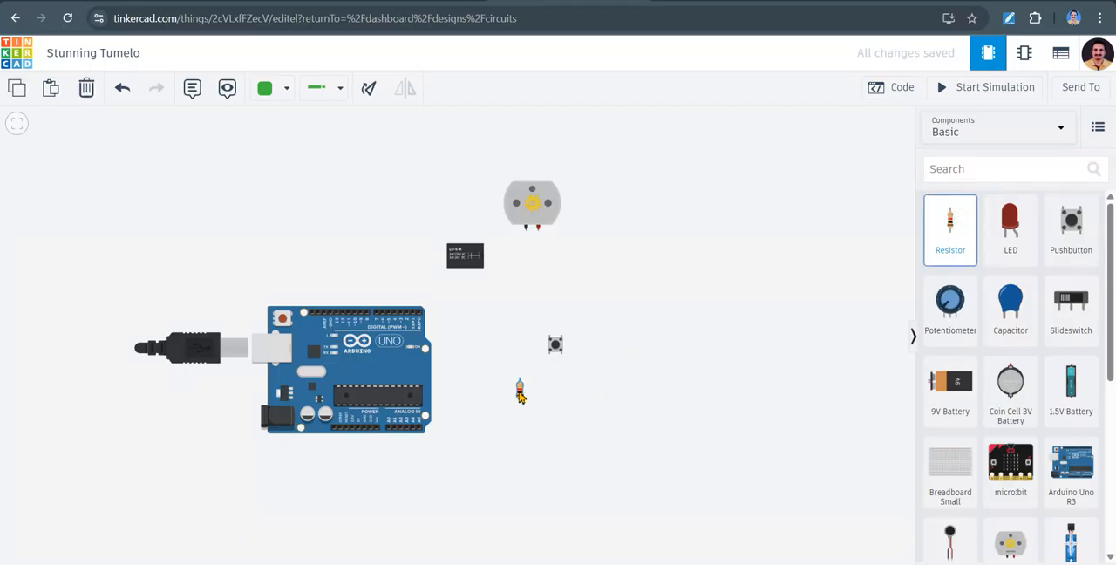
{"action": "left_click", "coordinate": [519, 391]}
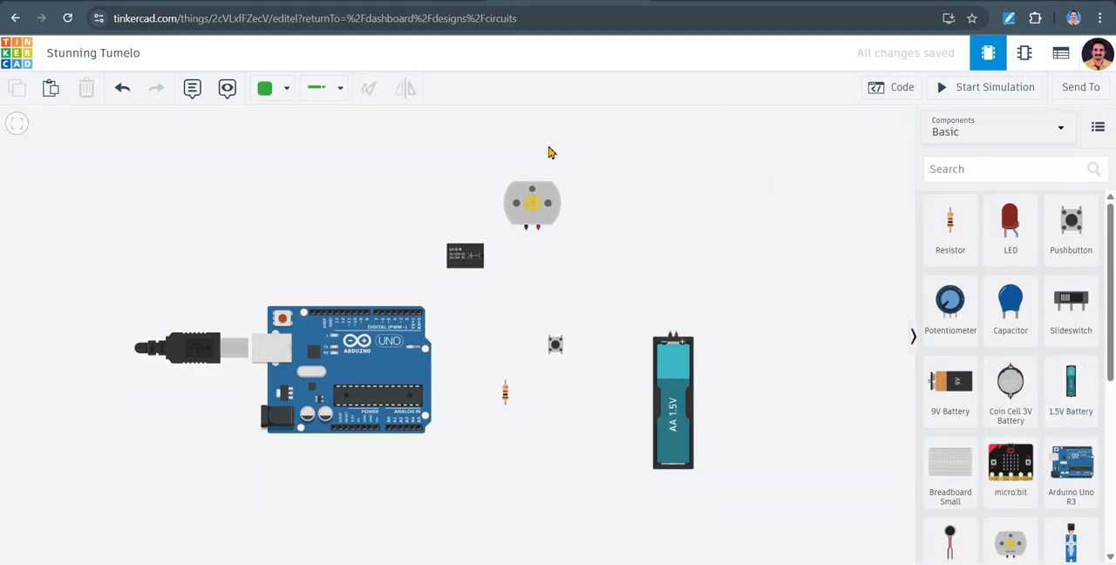
{"action": "mouse_move", "coordinate": [535, 141]}
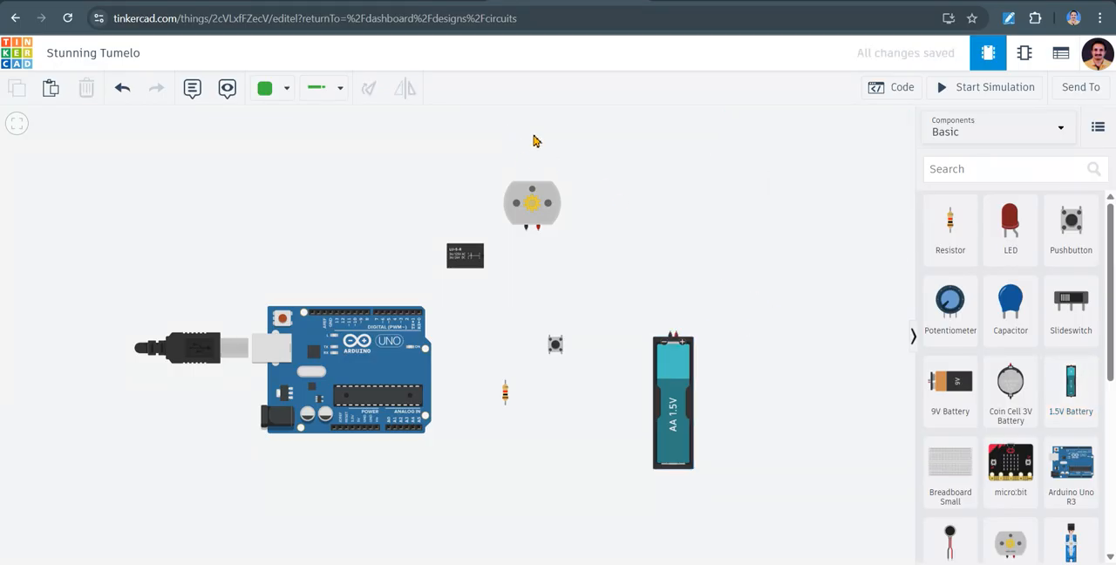
{"action": "mouse_move", "coordinate": [516, 202]}
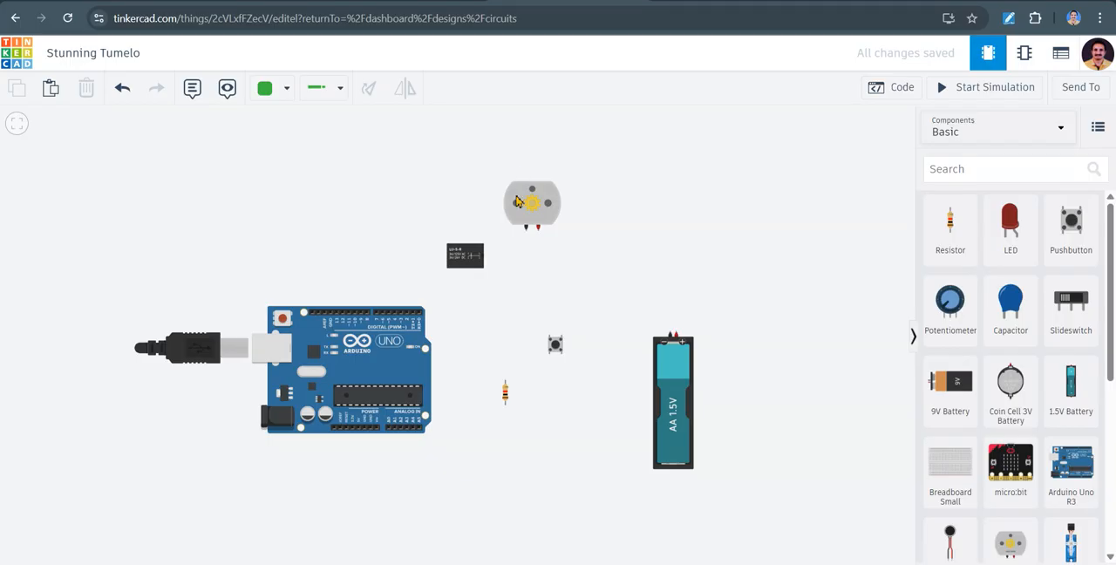
{"action": "mouse_move", "coordinate": [586, 425]}
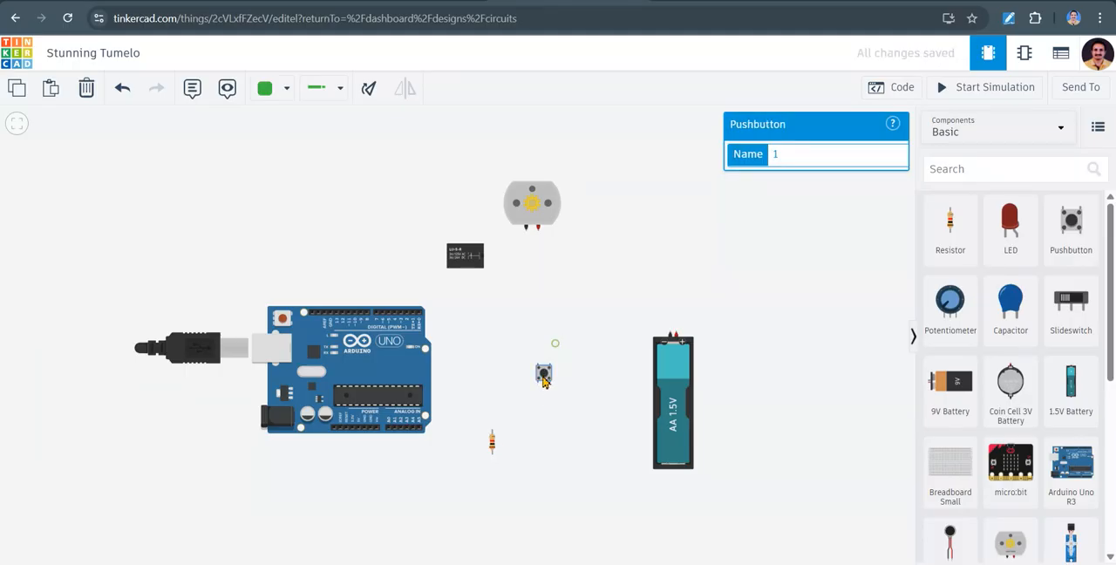
Wire the resistor between the pushbutton and an Arduino pin, then rotate it to lie horizontally
{"action": "left_click_drag", "start_coordinate": [544, 375], "coordinate": [515, 385]}
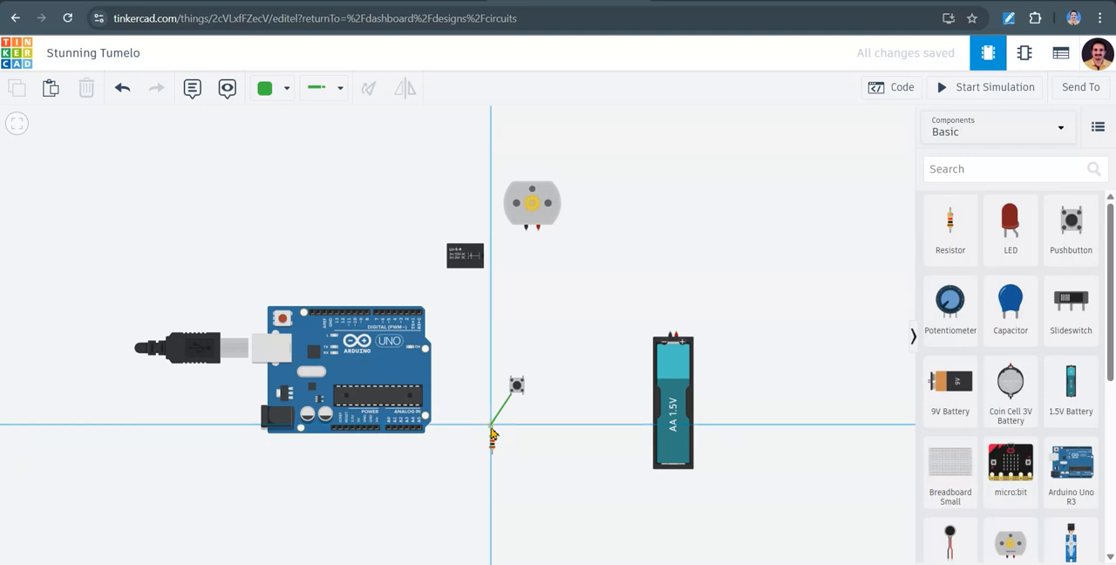
{"action": "mouse_move", "coordinate": [491, 435]}
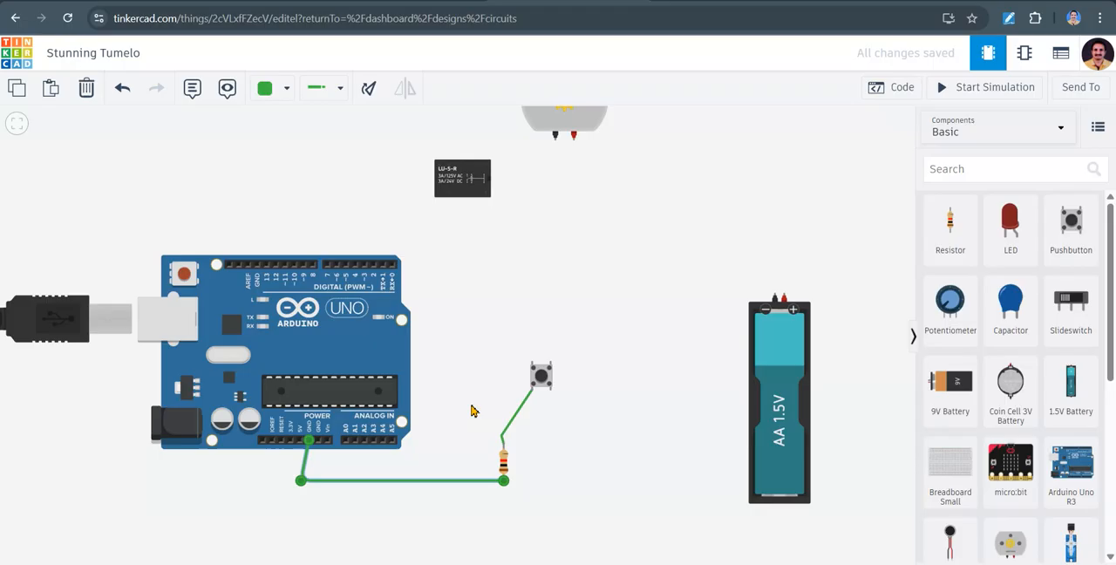
{"action": "left_click", "coordinate": [312, 481]}
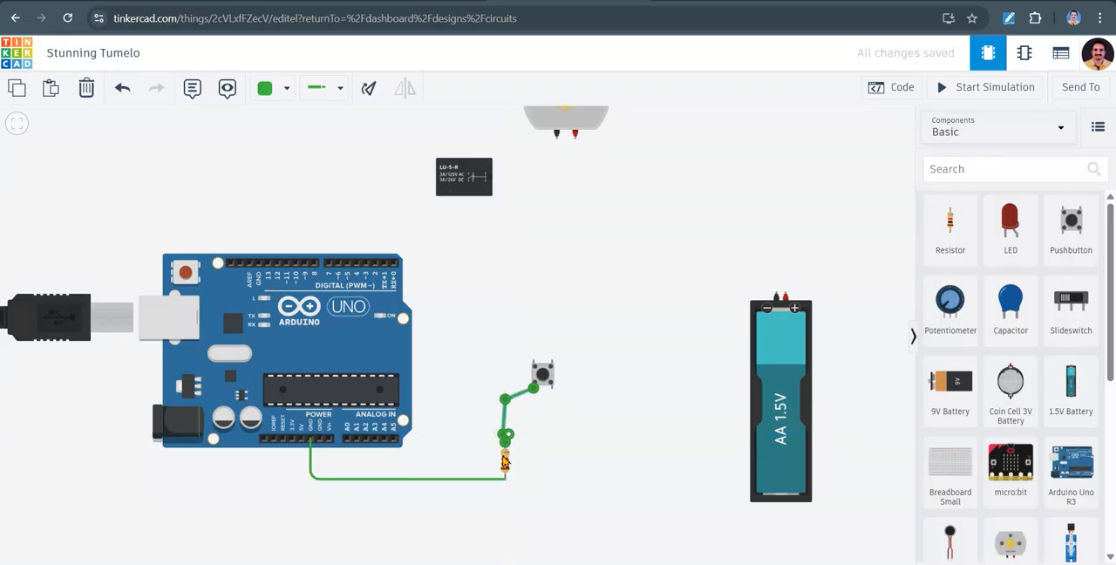
{"action": "left_click", "coordinate": [506, 438]}
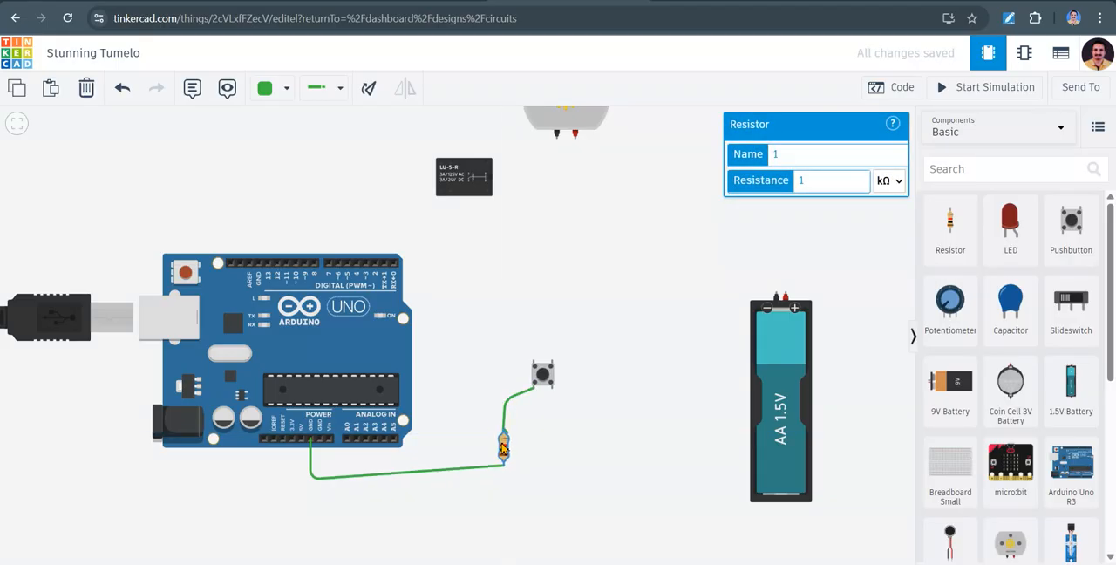
{"action": "left_click_drag", "start_coordinate": [502, 446], "coordinate": [500, 476]}
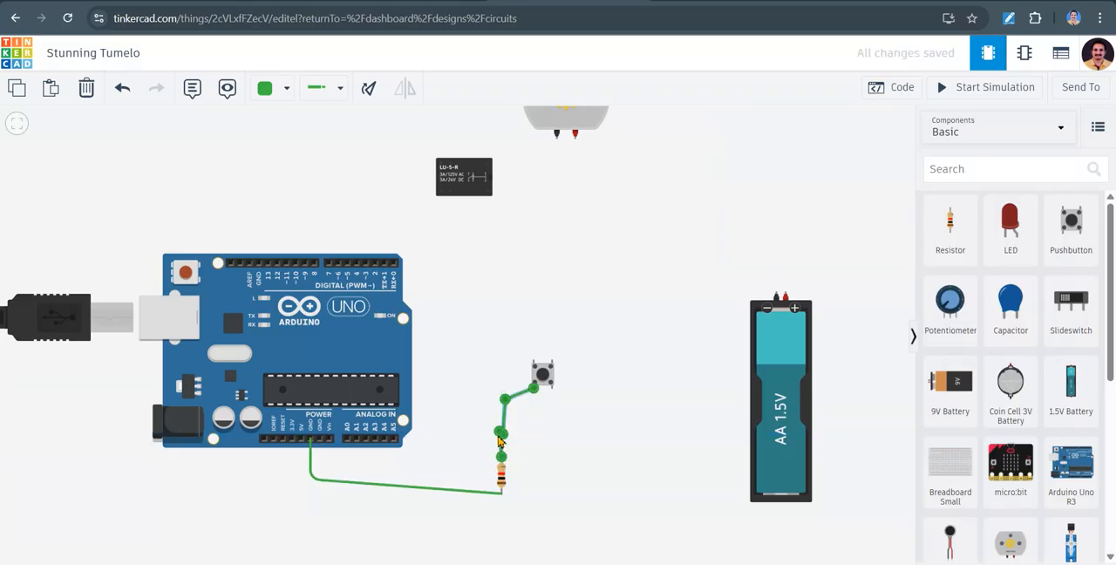
{"action": "left_click", "coordinate": [502, 467]}
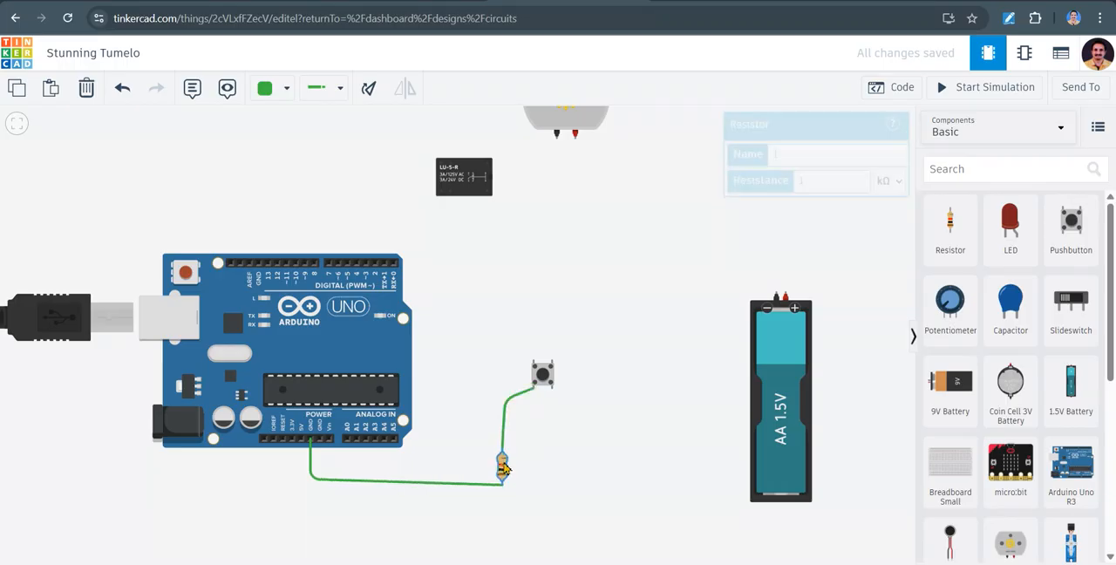
Route a second wire from the Arduino to pushbutton Terminal 1b
{"action": "left_click", "coordinate": [502, 457]}
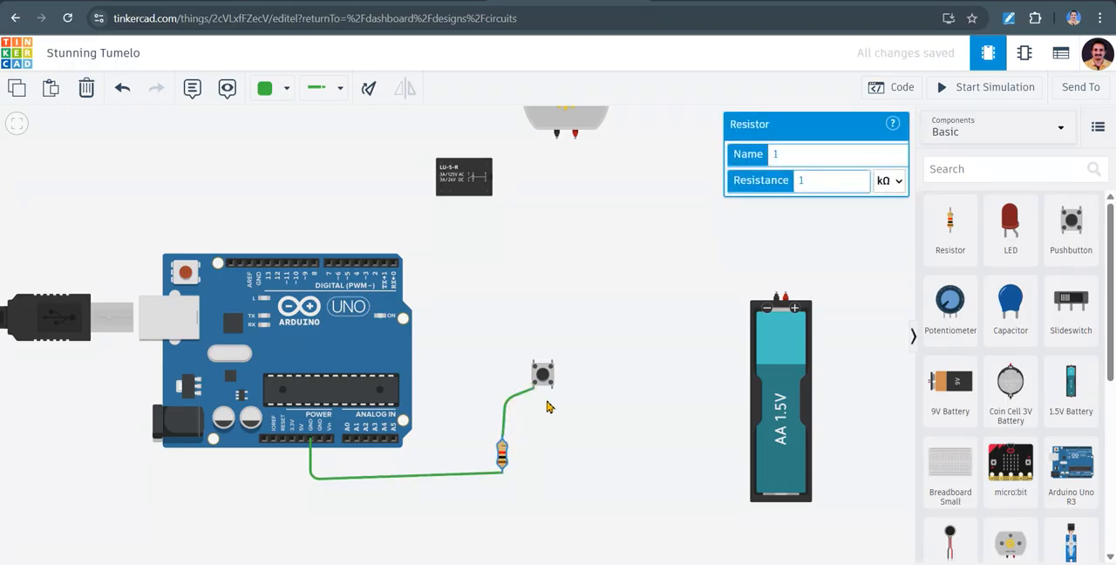
{"action": "mouse_move", "coordinate": [551, 403]}
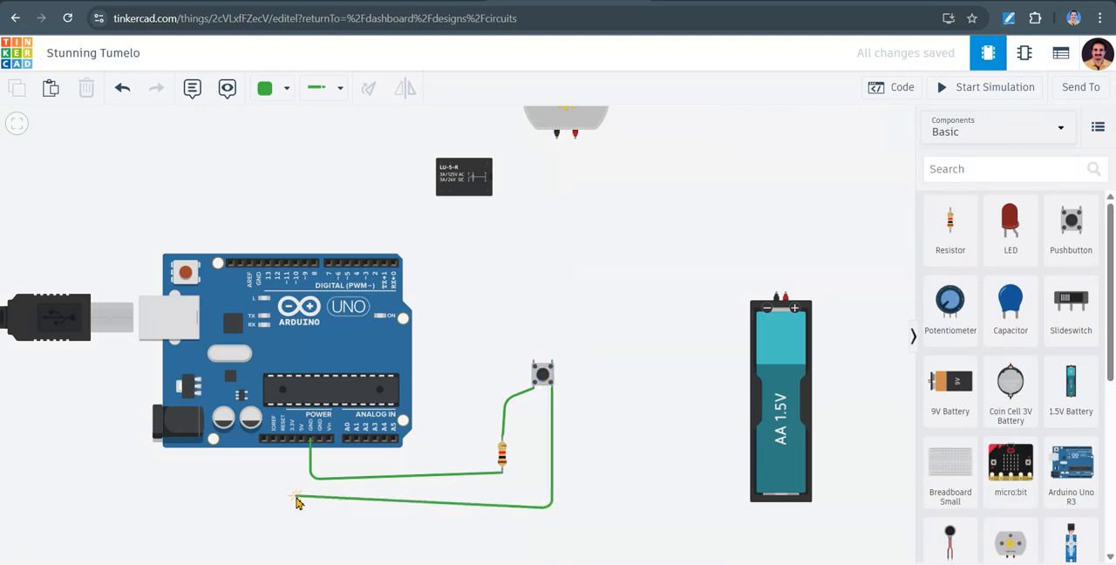
{"action": "left_click_drag", "start_coordinate": [300, 498], "coordinate": [299, 446]}
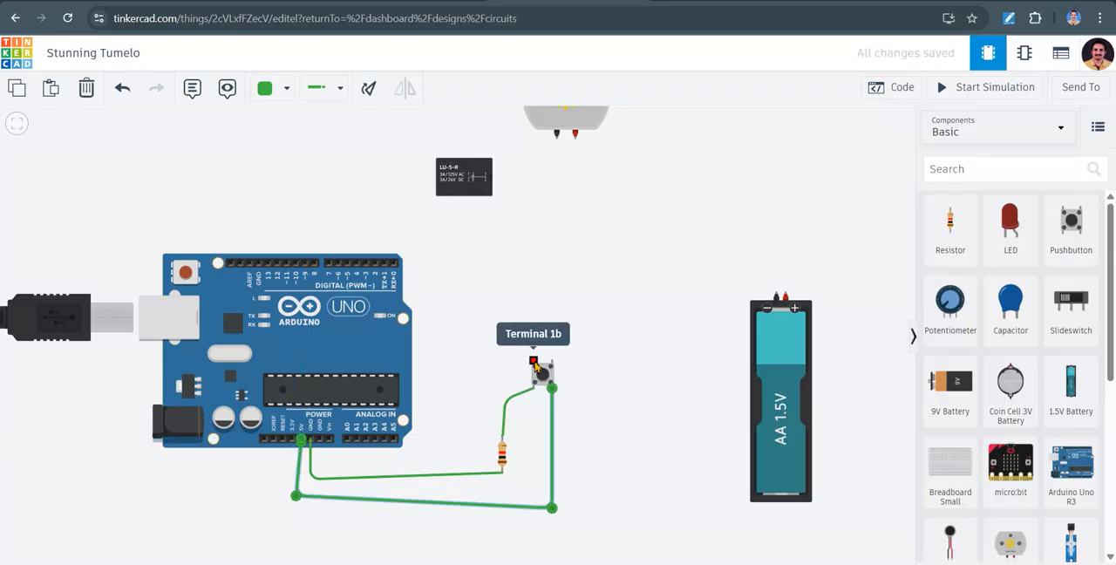
{"action": "left_click", "coordinate": [586, 315]}
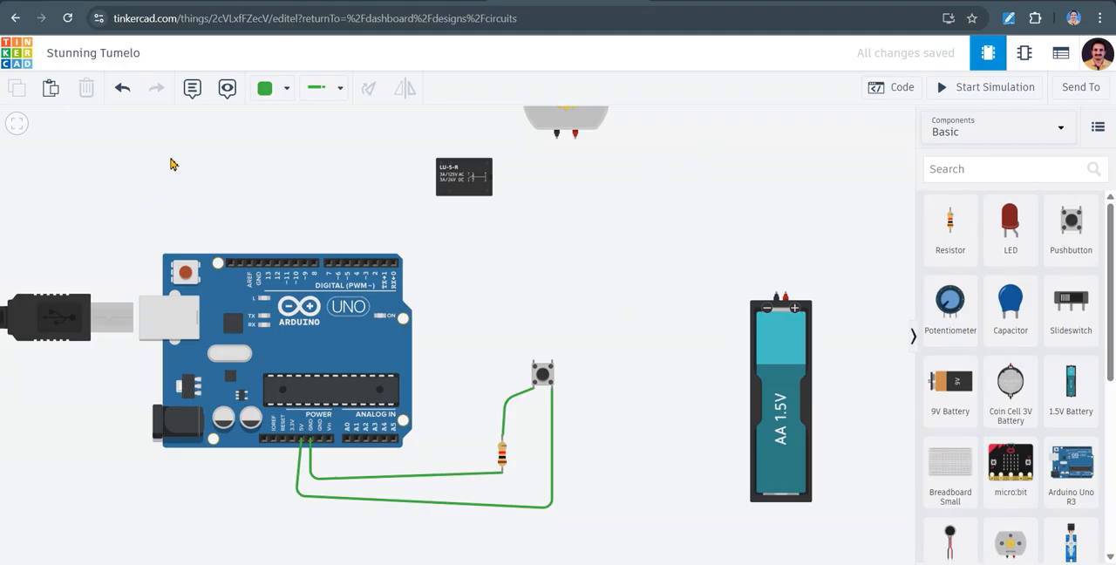
{"action": "mouse_move", "coordinate": [885, 359]}
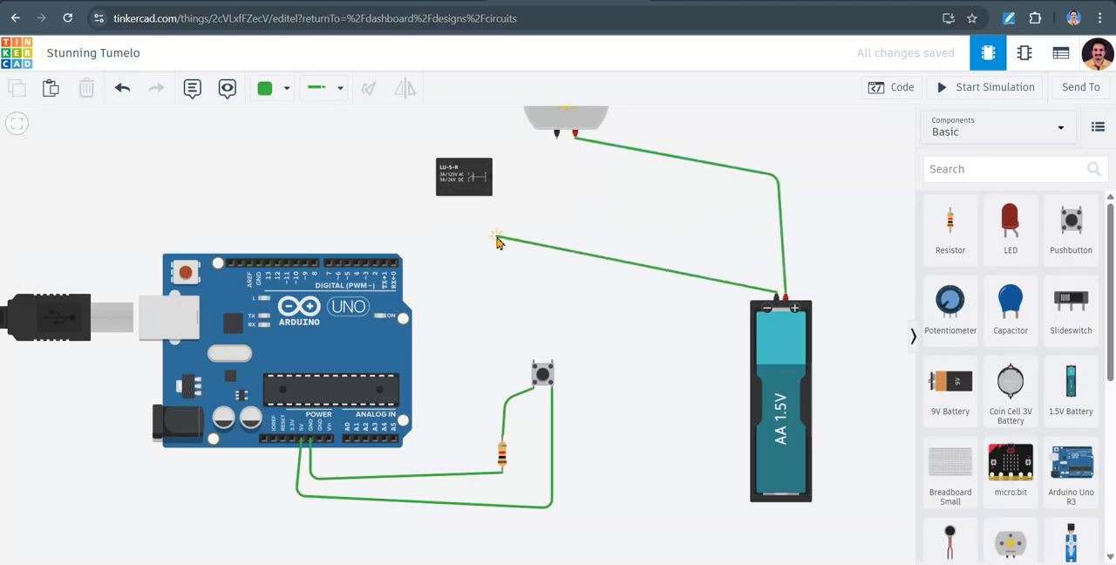
{"action": "mouse_move", "coordinate": [489, 193]}
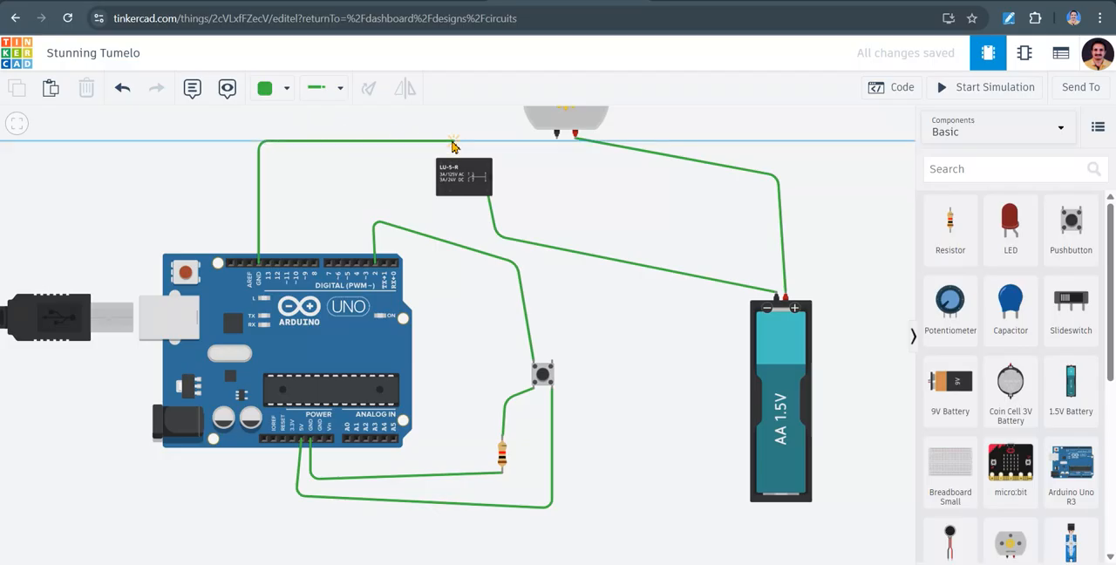
{"action": "mouse_move", "coordinate": [451, 163]}
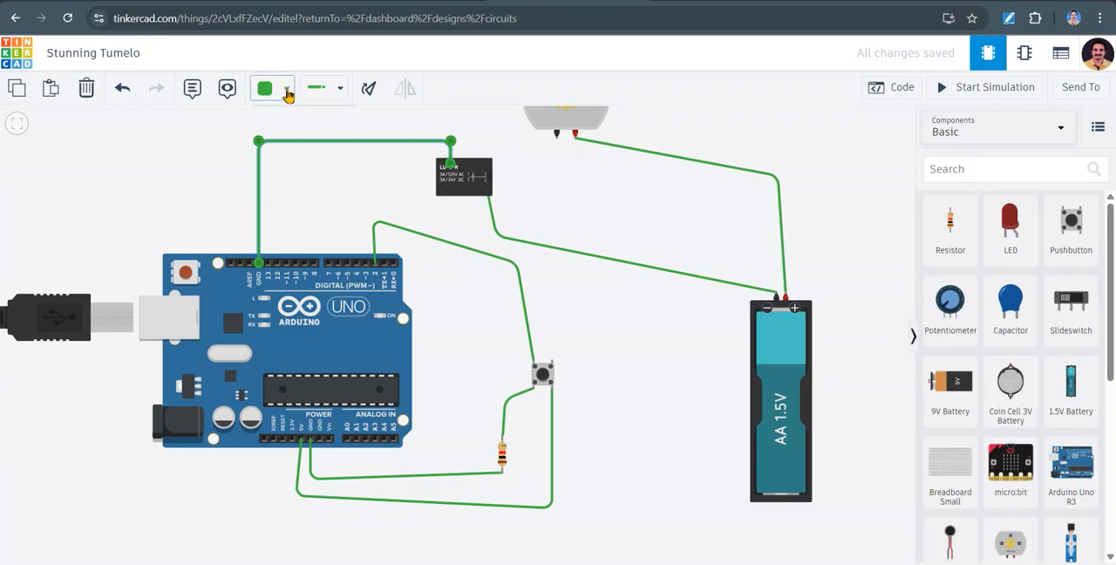
Color both relay wires orange and the relay-to-motor wire blue
{"action": "left_click", "coordinate": [265, 88]}
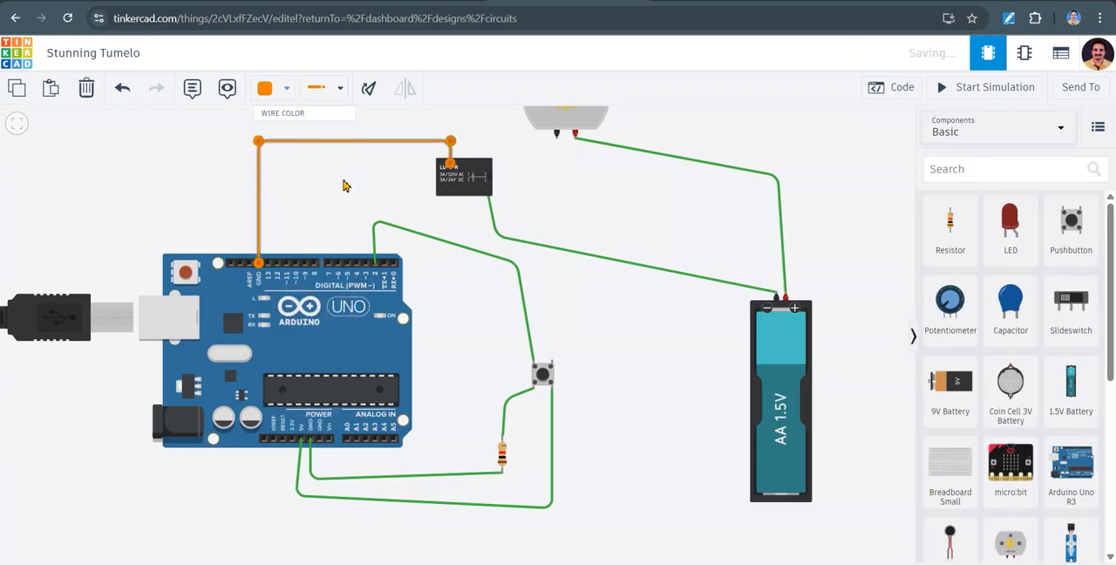
{"action": "left_click", "coordinate": [449, 192]}
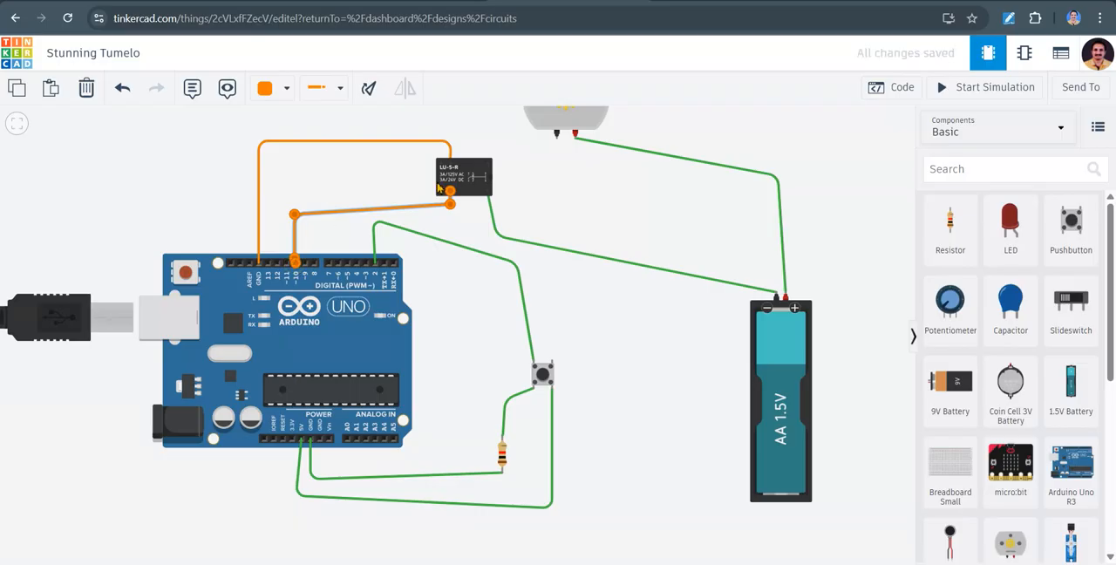
{"action": "left_click", "coordinate": [549, 188]}
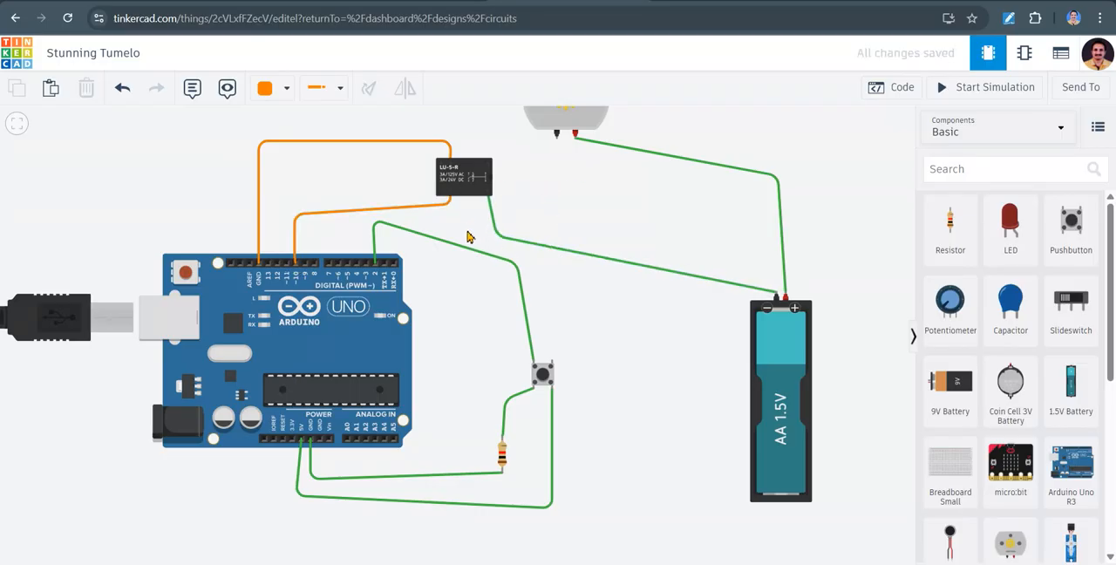
{"action": "mouse_move", "coordinate": [556, 139]}
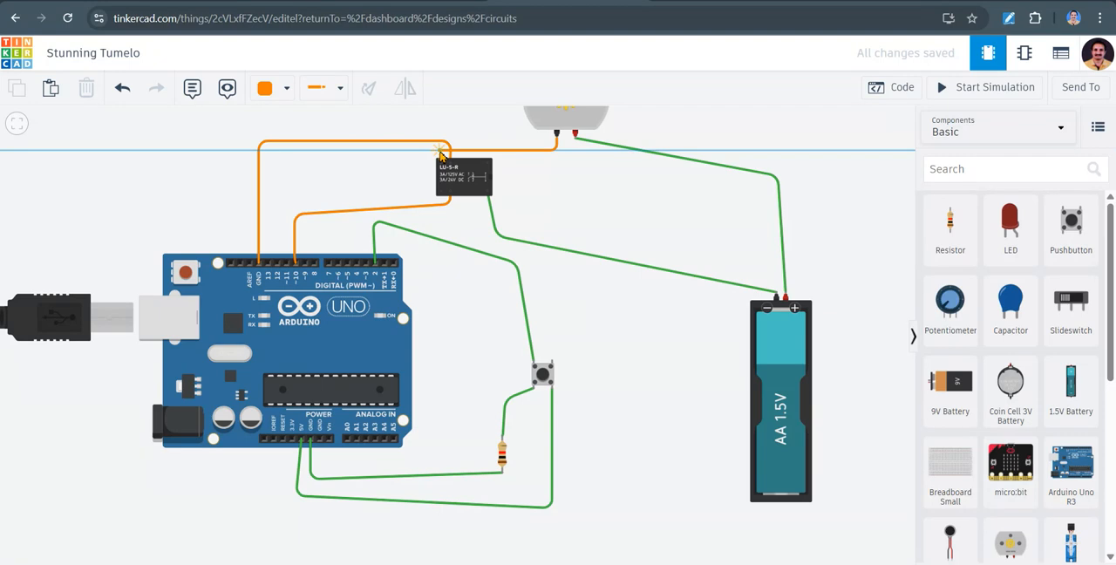
{"action": "mouse_move", "coordinate": [439, 160]}
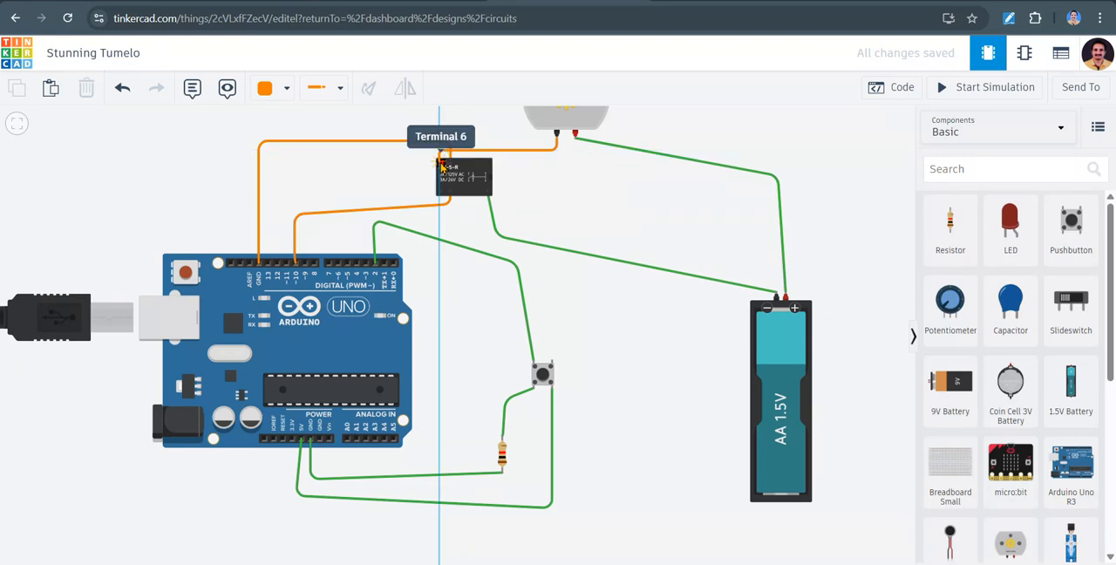
{"action": "left_click", "coordinate": [286, 87]}
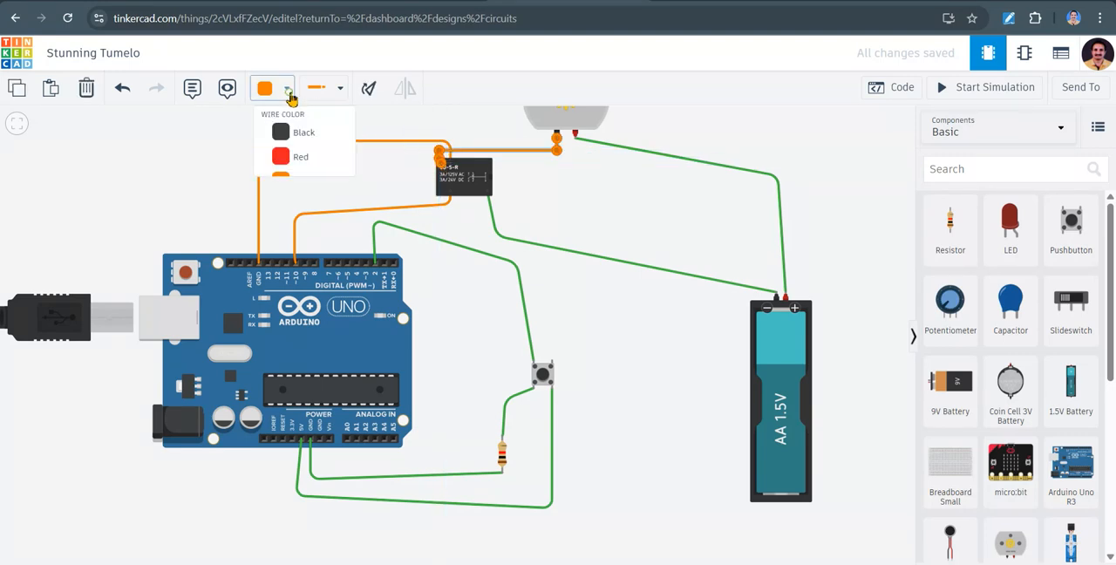
{"action": "left_click", "coordinate": [281, 178]}
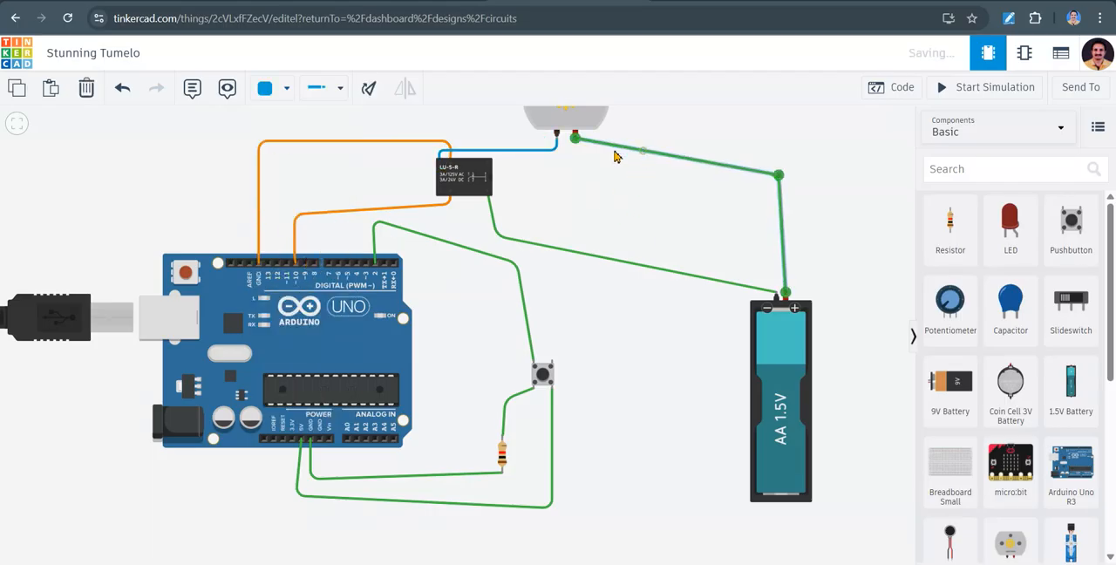
Color the motor-to-battery wire red, the relay-to-battery and resistor-to-button wires black, and recolor the button loop wire
{"action": "left_click", "coordinate": [271, 87]}
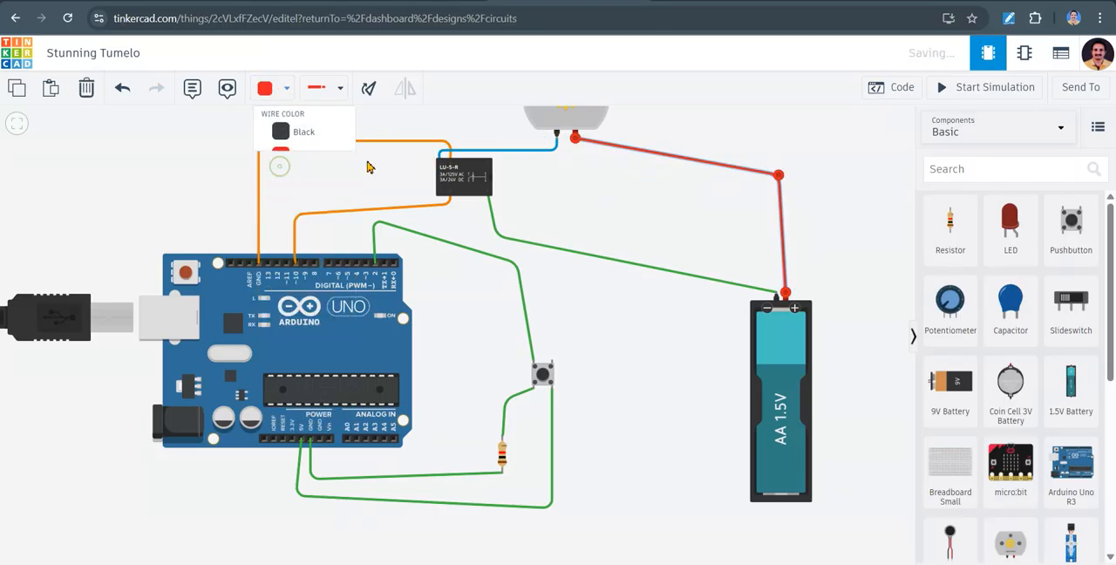
{"action": "left_click", "coordinate": [314, 88]}
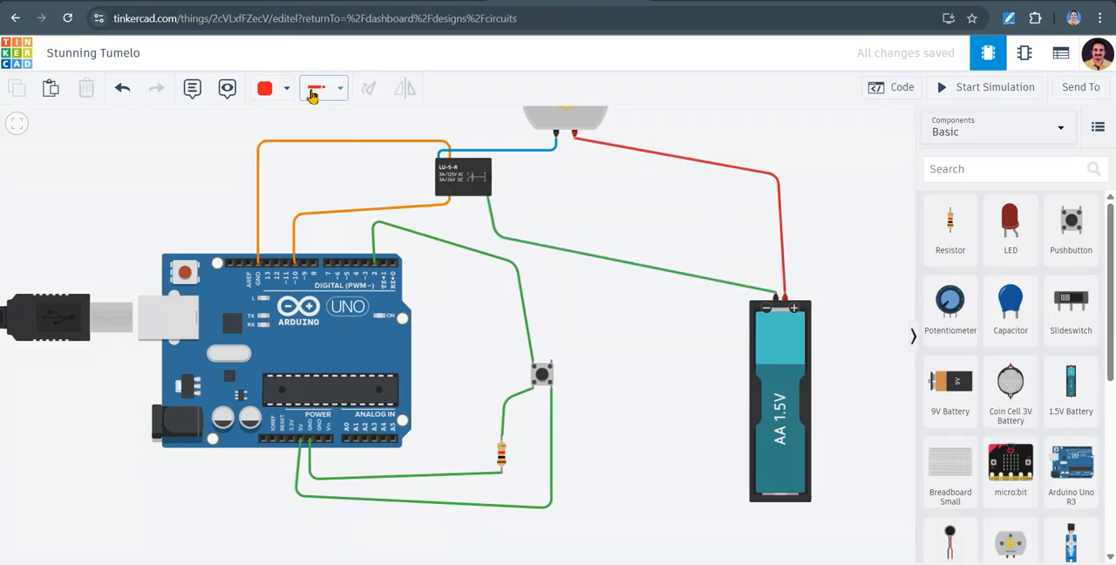
{"action": "left_click", "coordinate": [313, 87]}
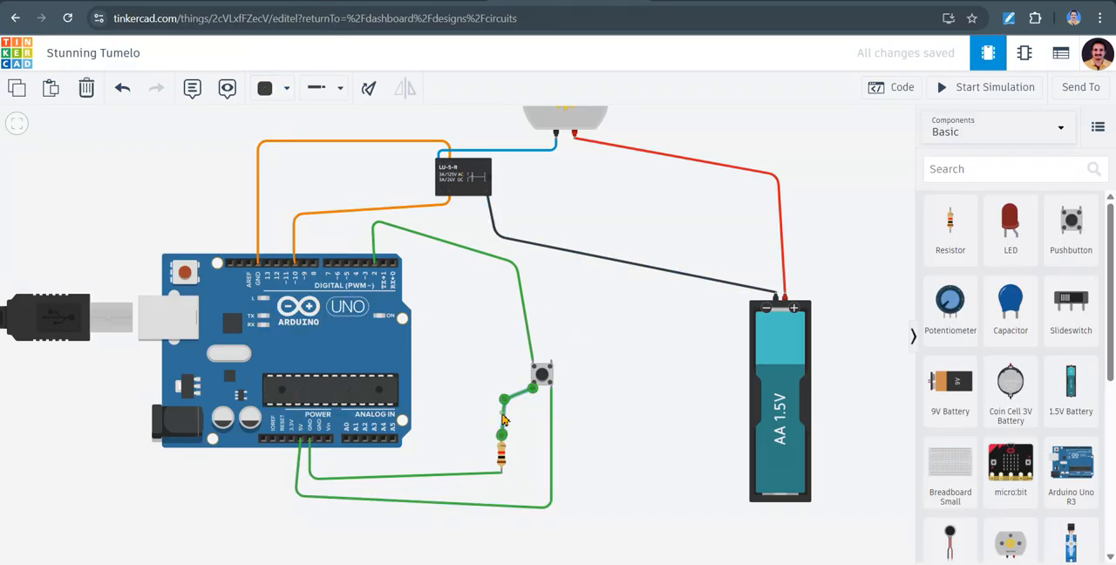
{"action": "left_click", "coordinate": [265, 87]}
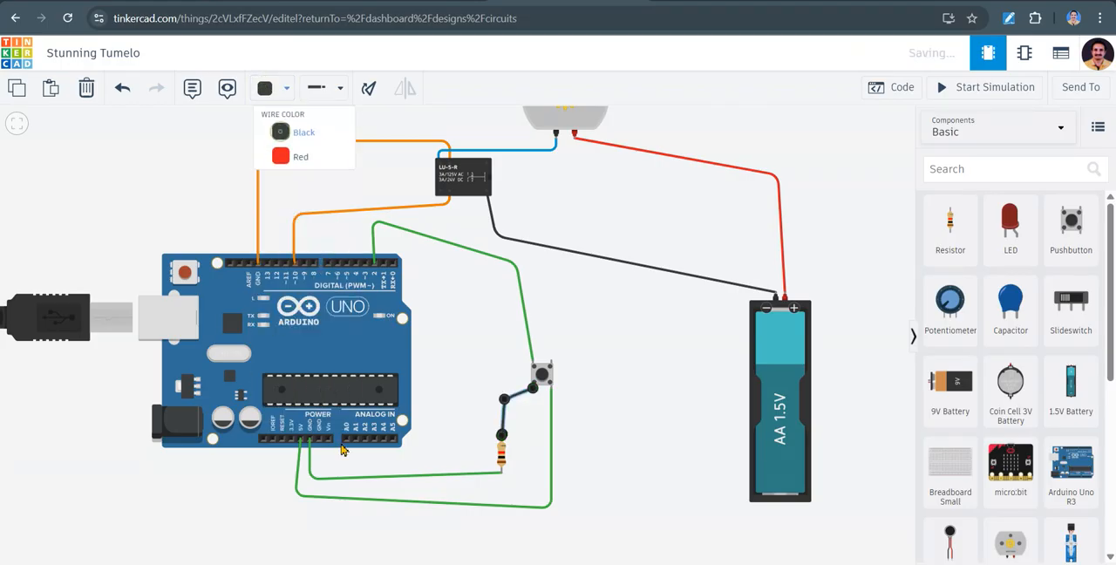
{"action": "left_click", "coordinate": [265, 87]}
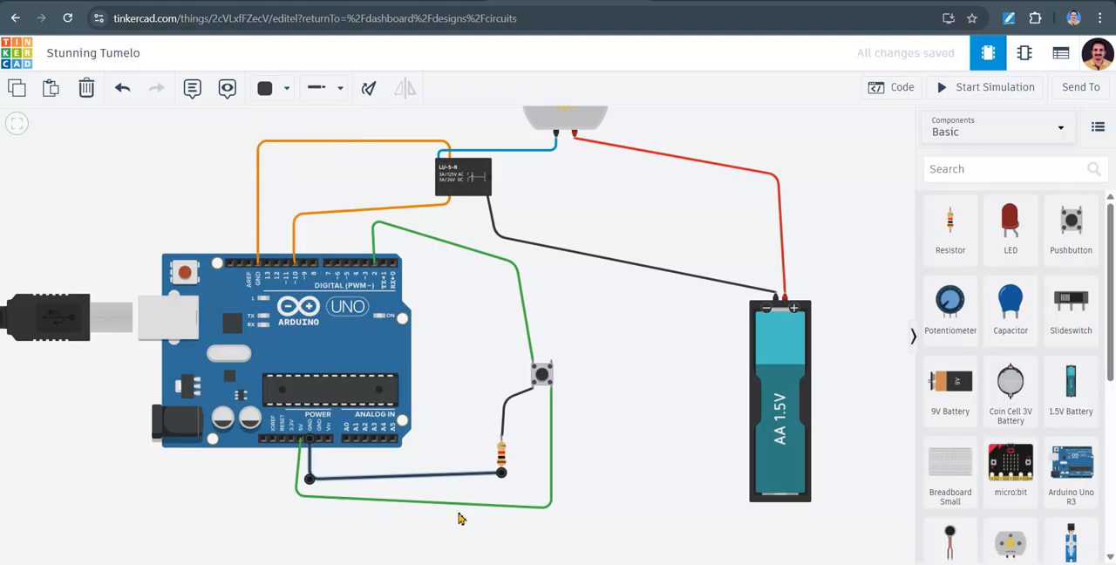
{"action": "left_click", "coordinate": [265, 87]}
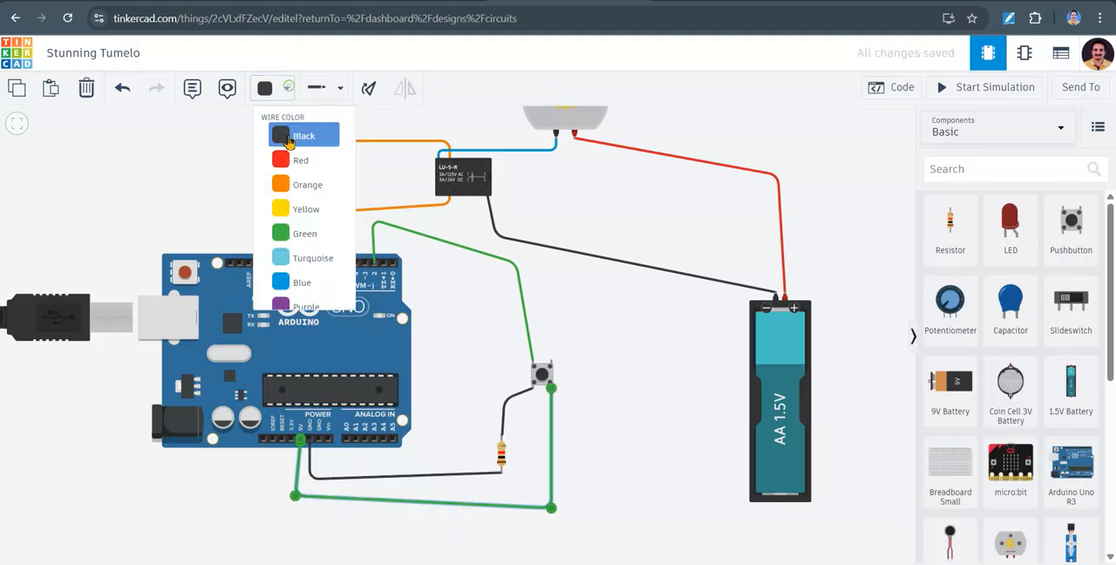
{"action": "left_click", "coordinate": [300, 159]}
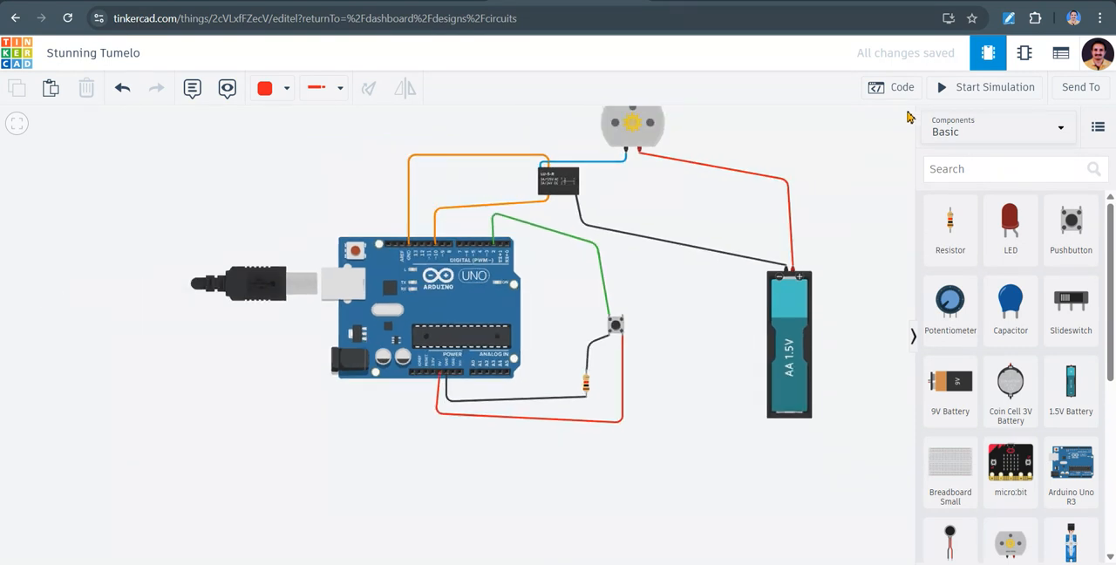
Switch the Arduino code editor from Blocks to Text, confirming the discard of blocks
{"action": "left_click", "coordinate": [893, 87]}
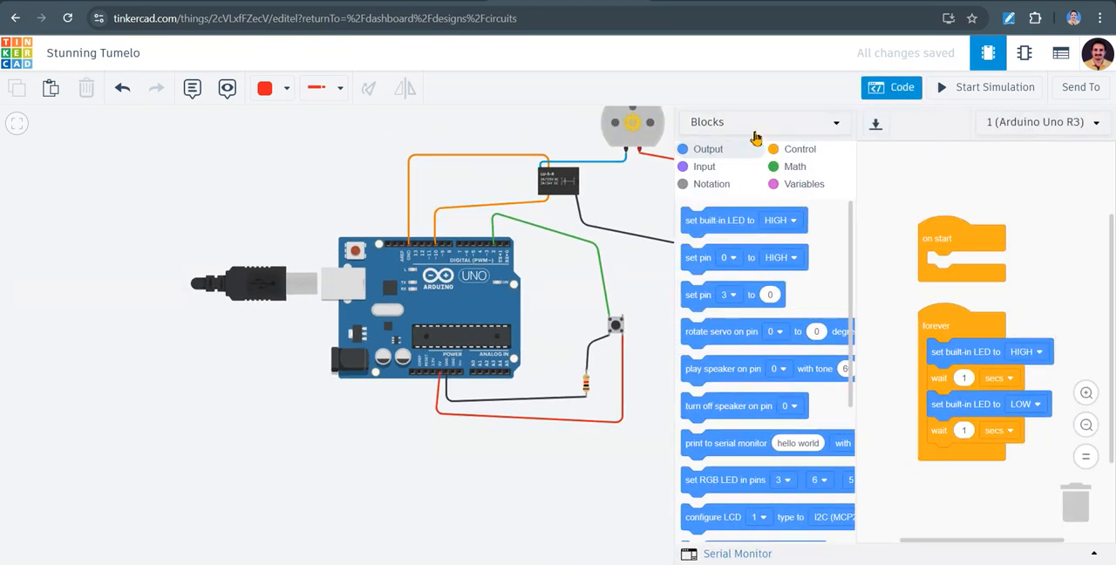
{"action": "mouse_move", "coordinate": [760, 125]}
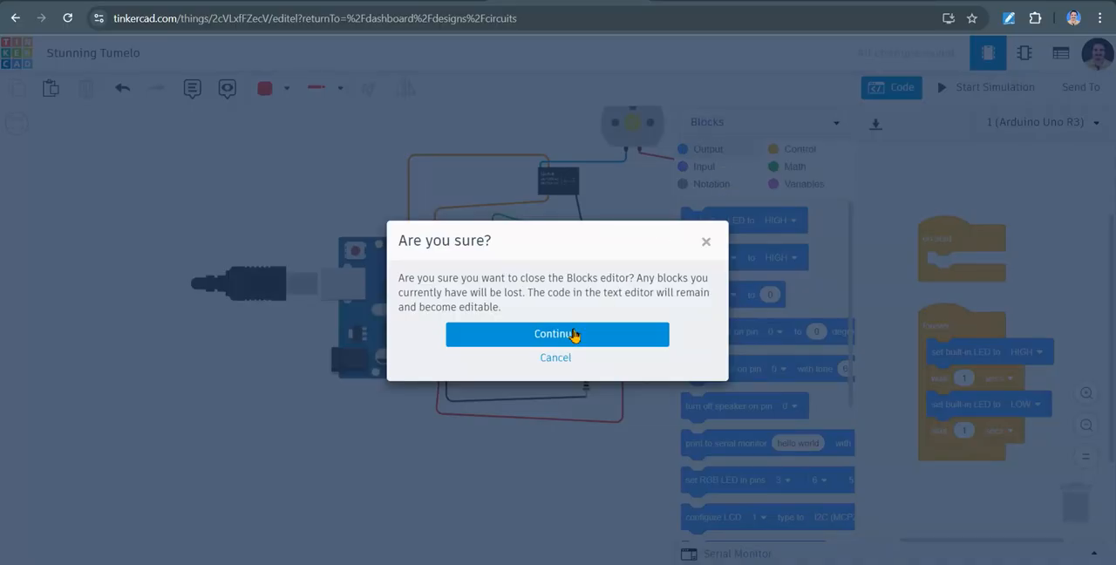
{"action": "left_click", "coordinate": [557, 334]}
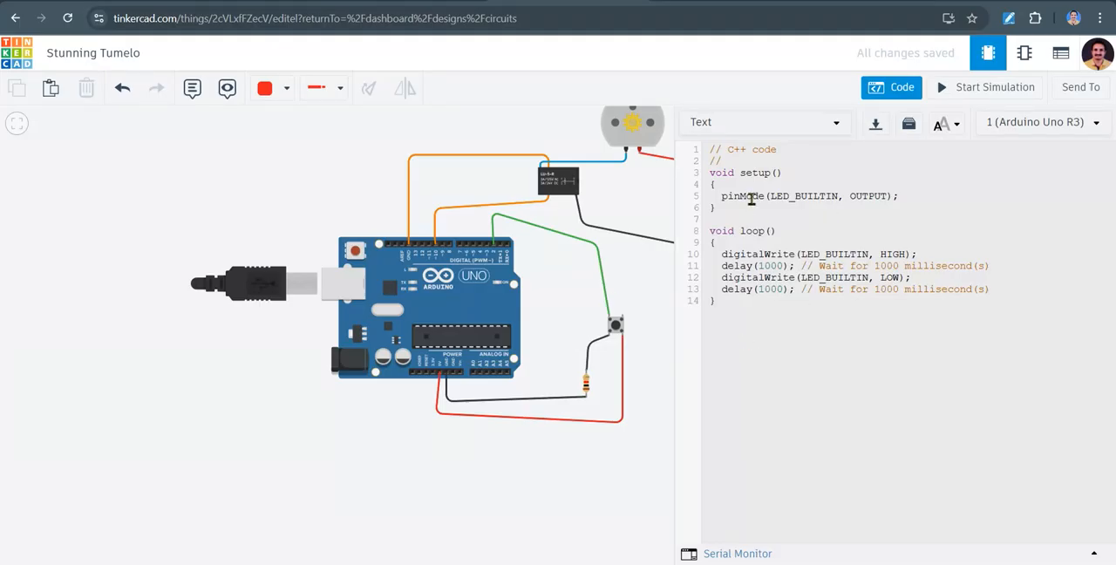
{"action": "mouse_move", "coordinate": [719, 320]}
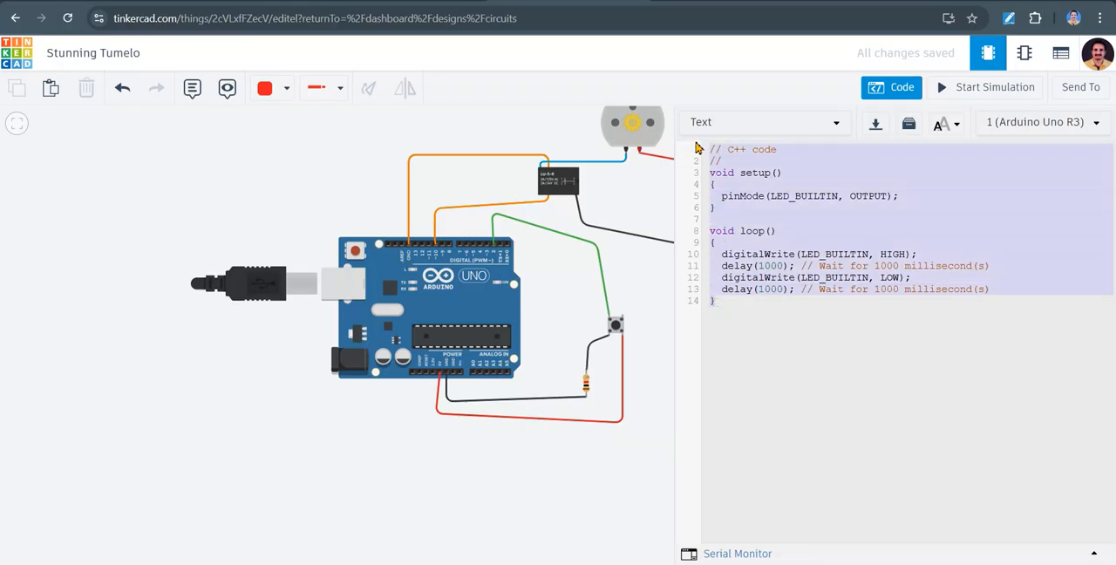
{"action": "mouse_move", "coordinate": [819, 355]}
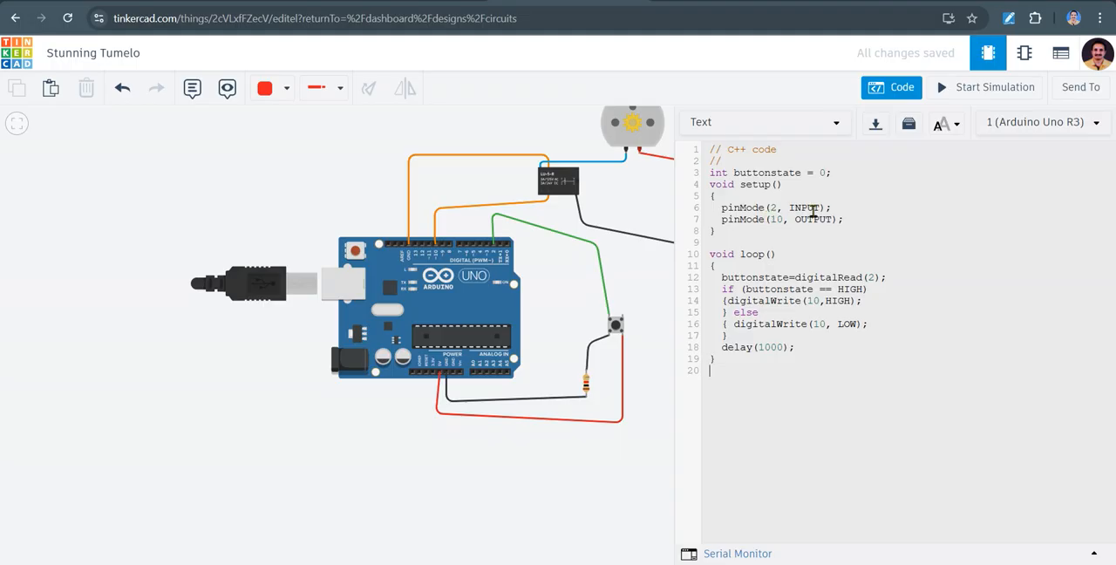
{"action": "mouse_move", "coordinate": [811, 232]}
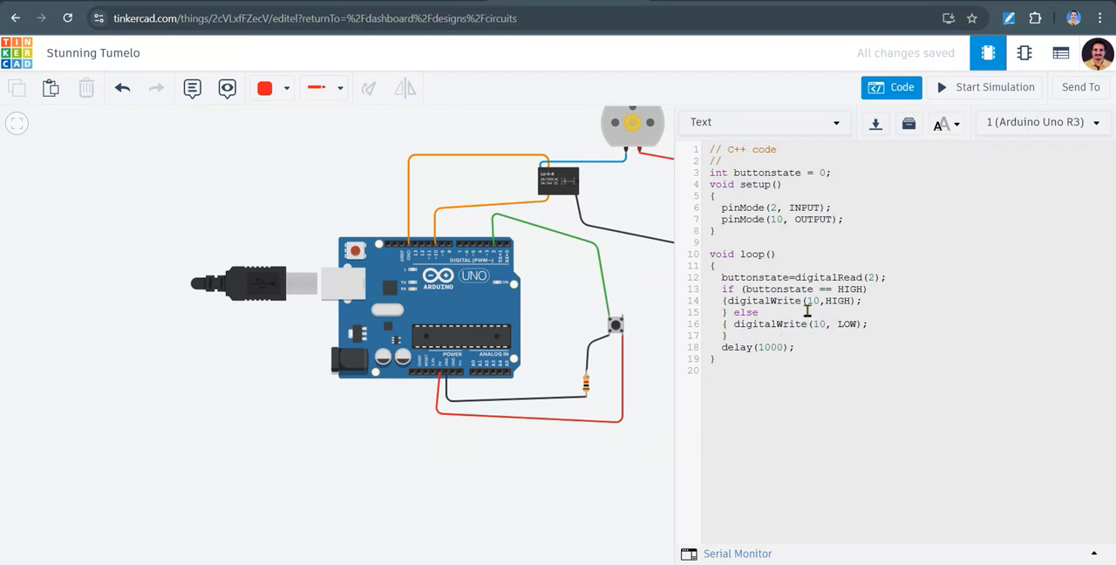
Edit the digitalWrite(10, HIGH) line of the buttonstate sketch
{"action": "left_click", "coordinate": [711, 369]}
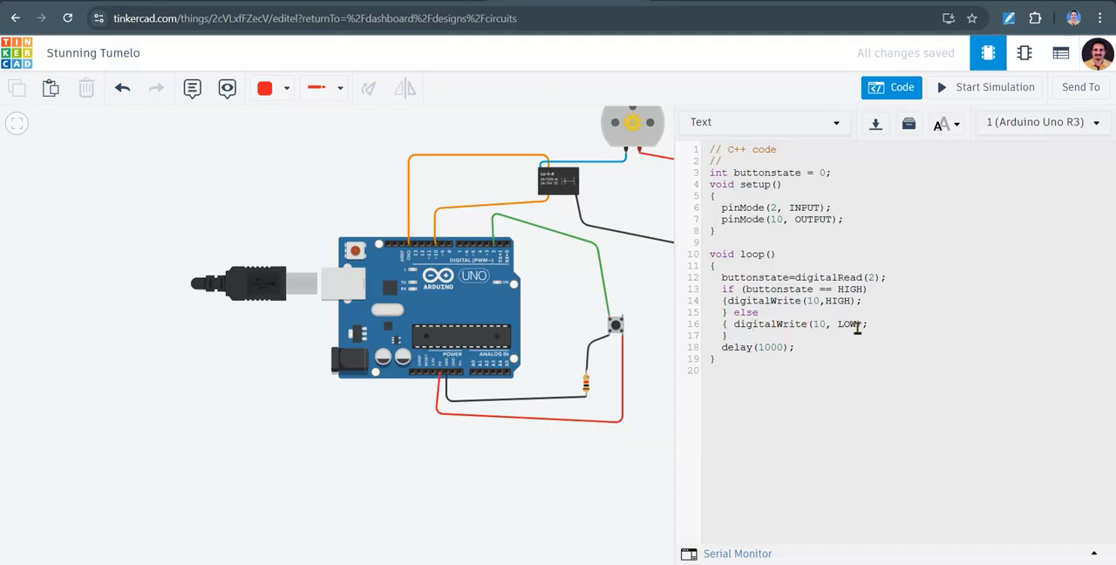
{"action": "mouse_move", "coordinate": [645, 345]}
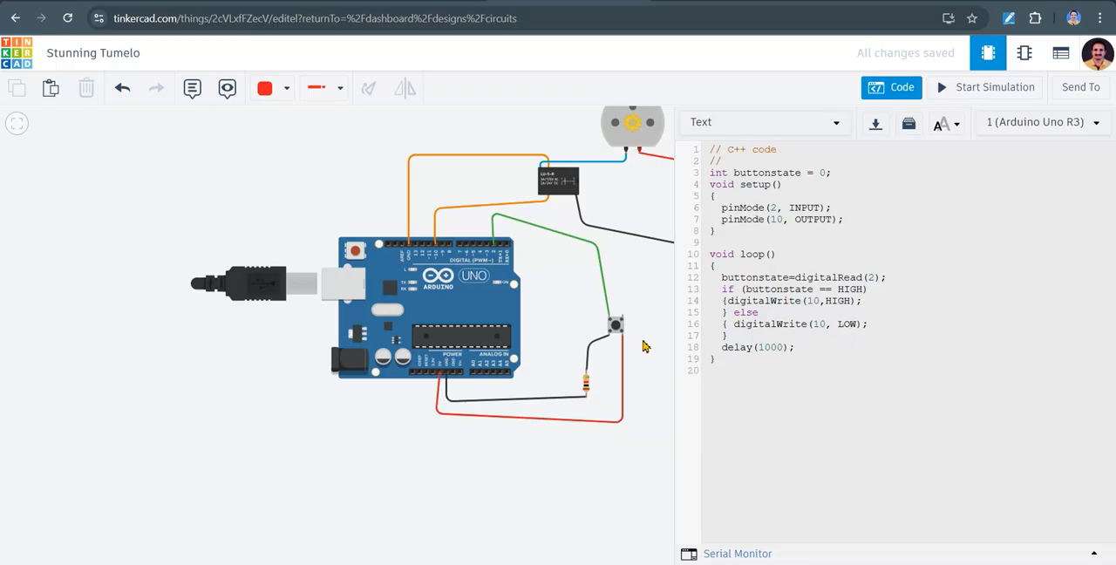
{"action": "mouse_move", "coordinate": [617, 331]}
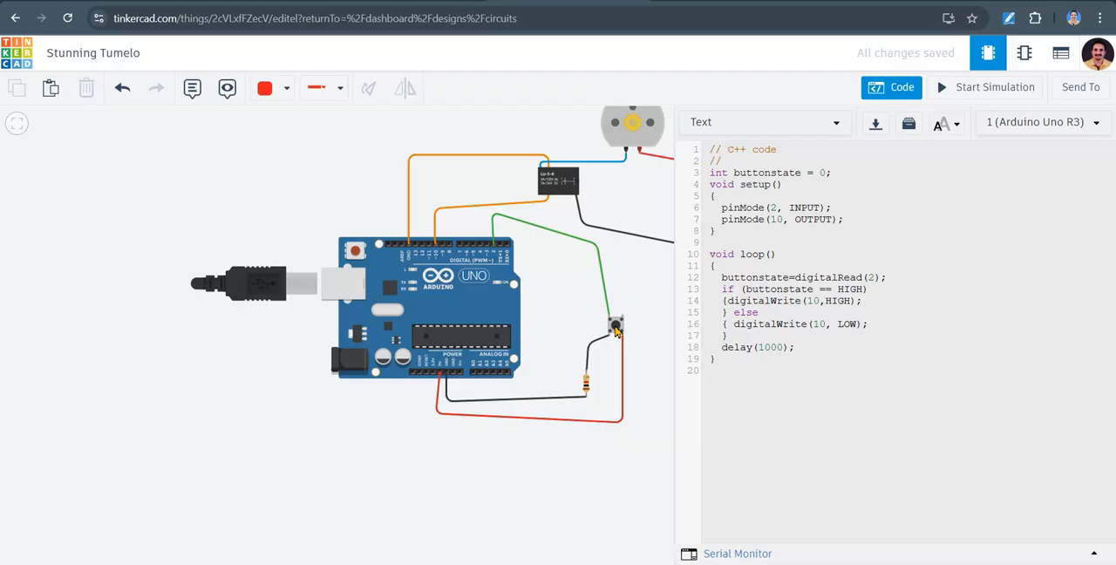
{"action": "left_click", "coordinate": [709, 369]}
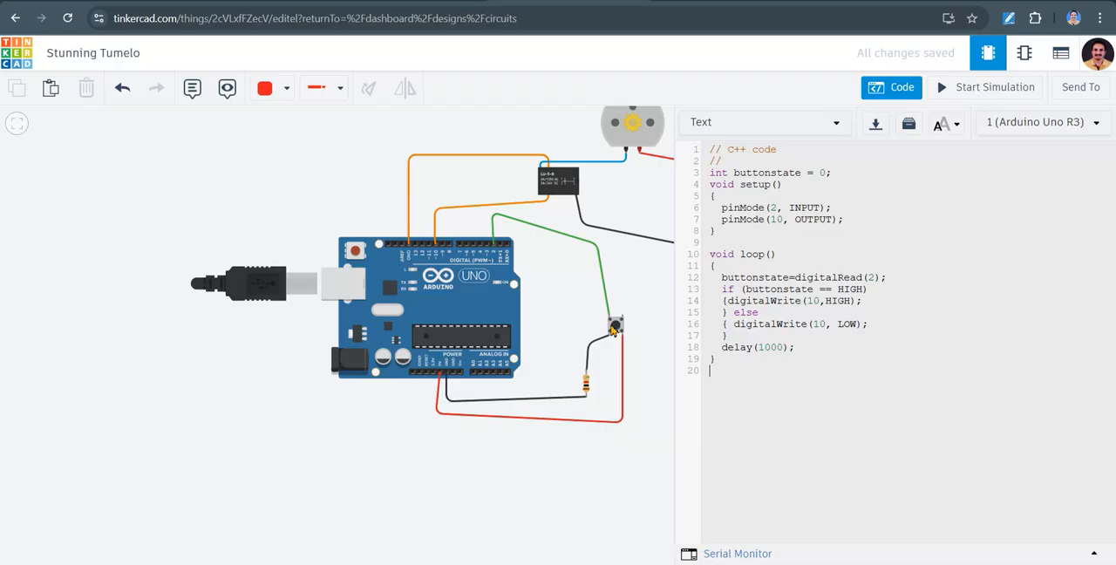
{"action": "mouse_move", "coordinate": [495, 253]}
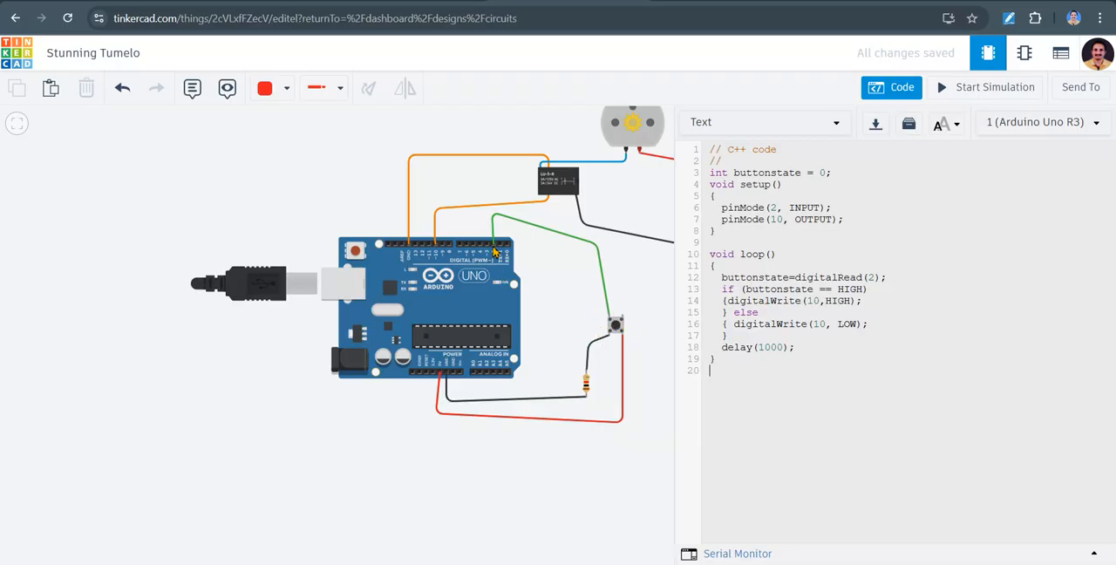
{"action": "mouse_move", "coordinate": [495, 248]}
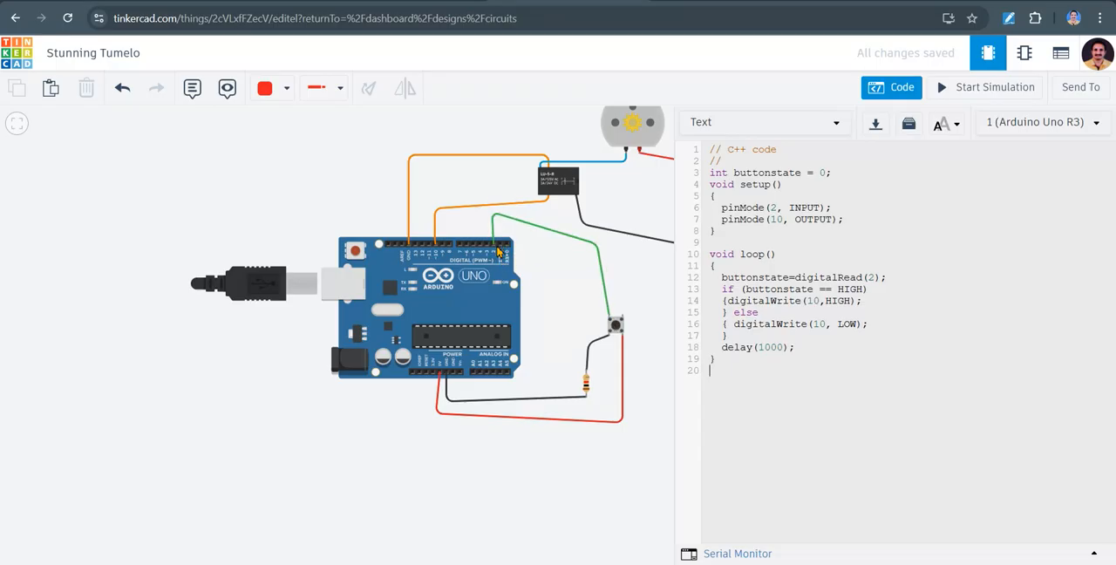
{"action": "mouse_move", "coordinate": [617, 314]}
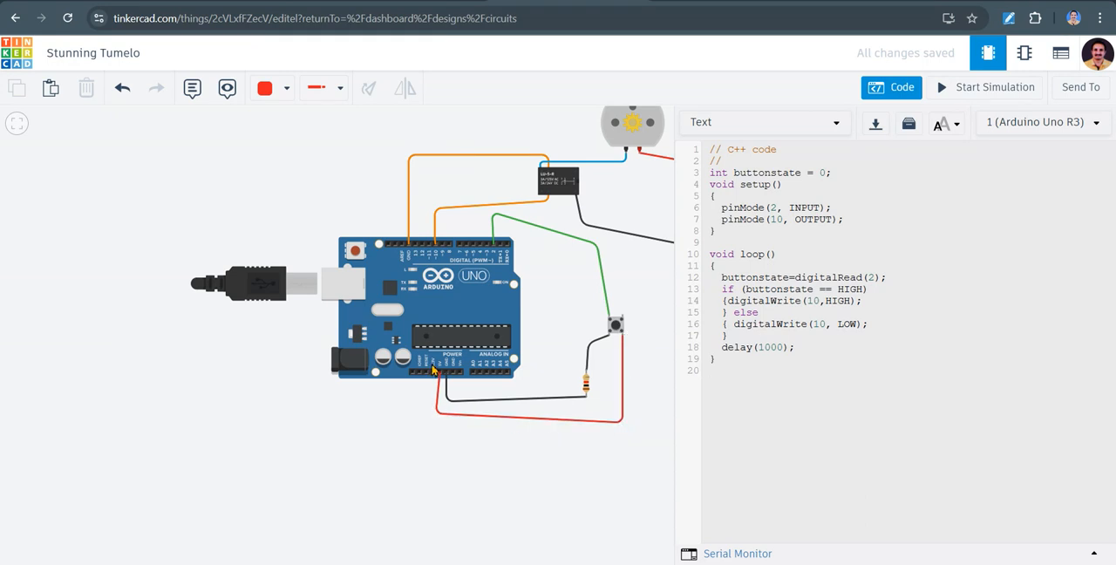
{"action": "mouse_move", "coordinate": [617, 328]}
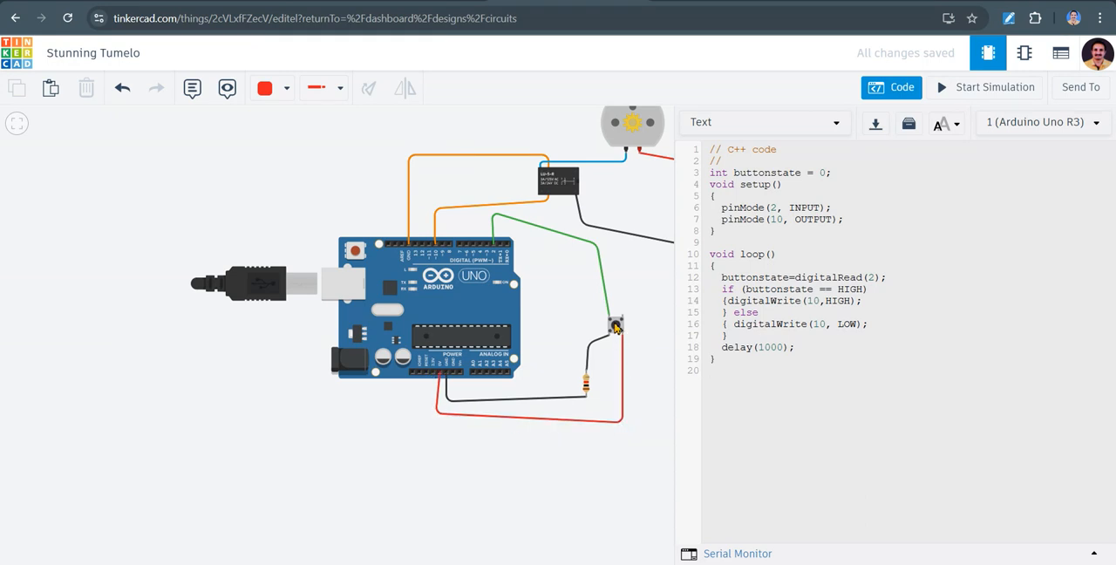
{"action": "mouse_move", "coordinate": [614, 325]}
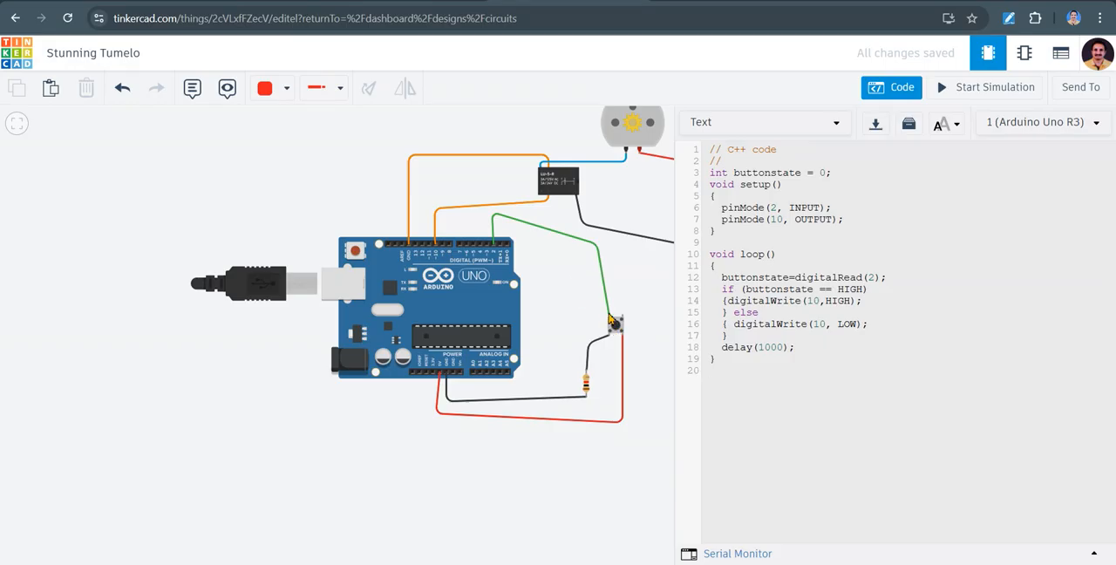
{"action": "mouse_move", "coordinate": [617, 329]}
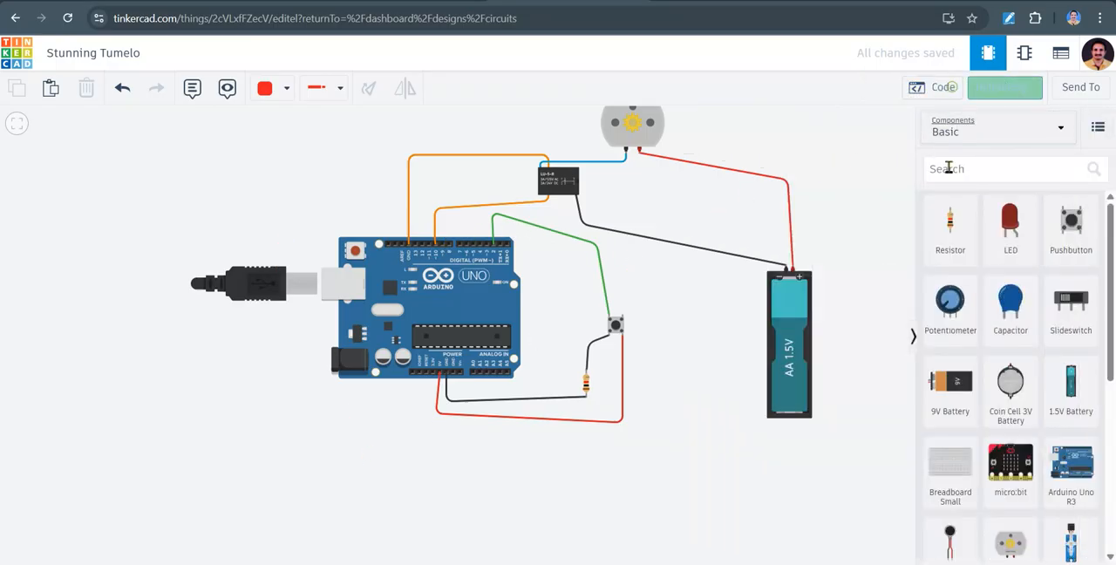
Start the simulation of the new relay-motor push-button circuit
{"action": "left_click", "coordinate": [1004, 87]}
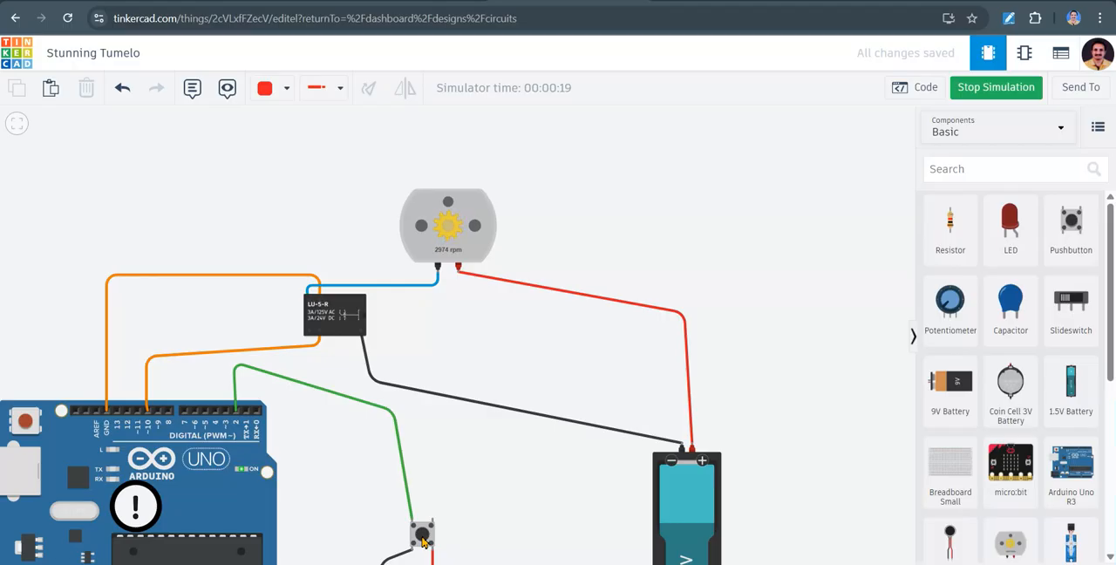
{"action": "mouse_move", "coordinate": [544, 465]}
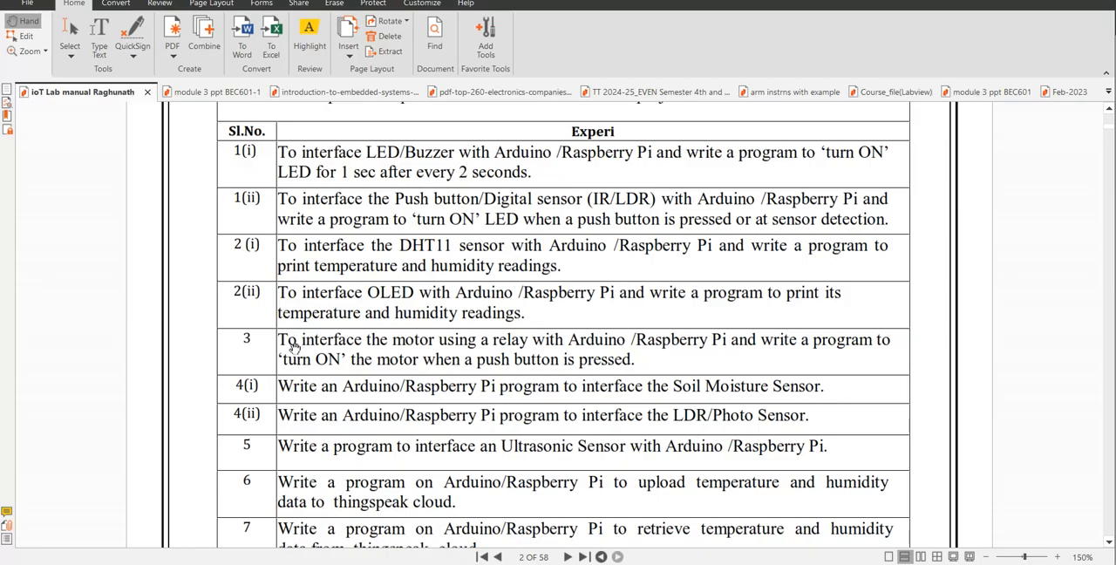
{"action": "mouse_move", "coordinate": [523, 342]}
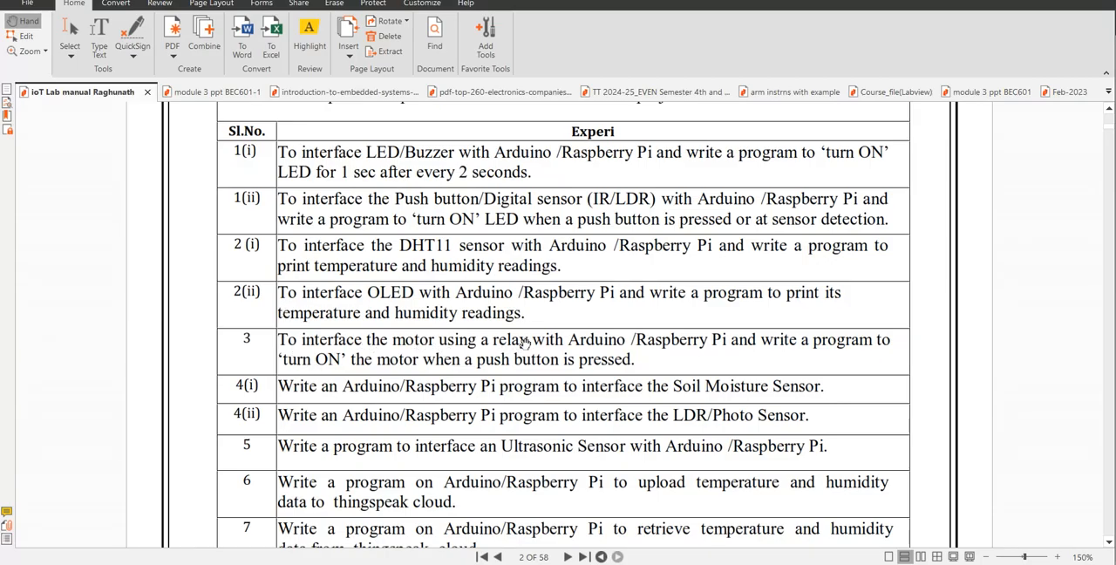
{"action": "mouse_move", "coordinate": [585, 345]}
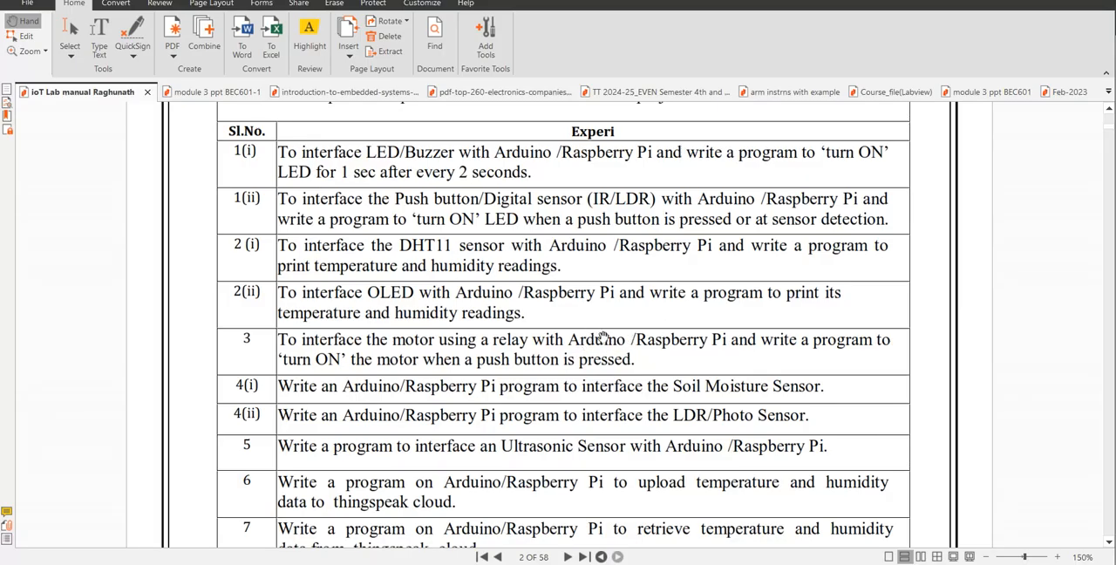
{"action": "mouse_move", "coordinate": [311, 361]}
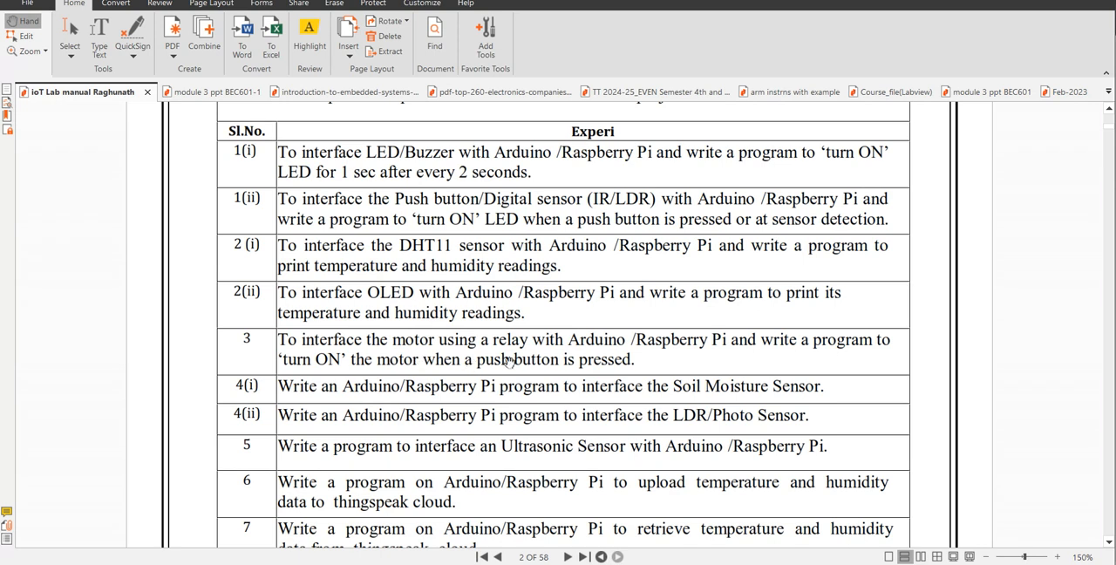
{"action": "mouse_move", "coordinate": [507, 362]}
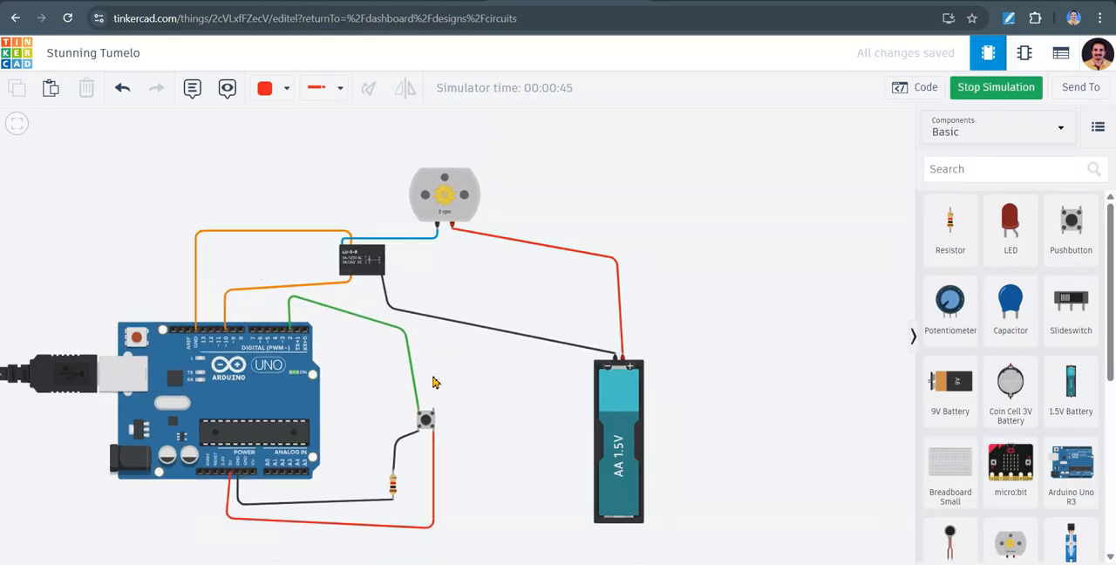
Show the push-button C++ code beside the running simulation
{"action": "left_click", "coordinate": [914, 87]}
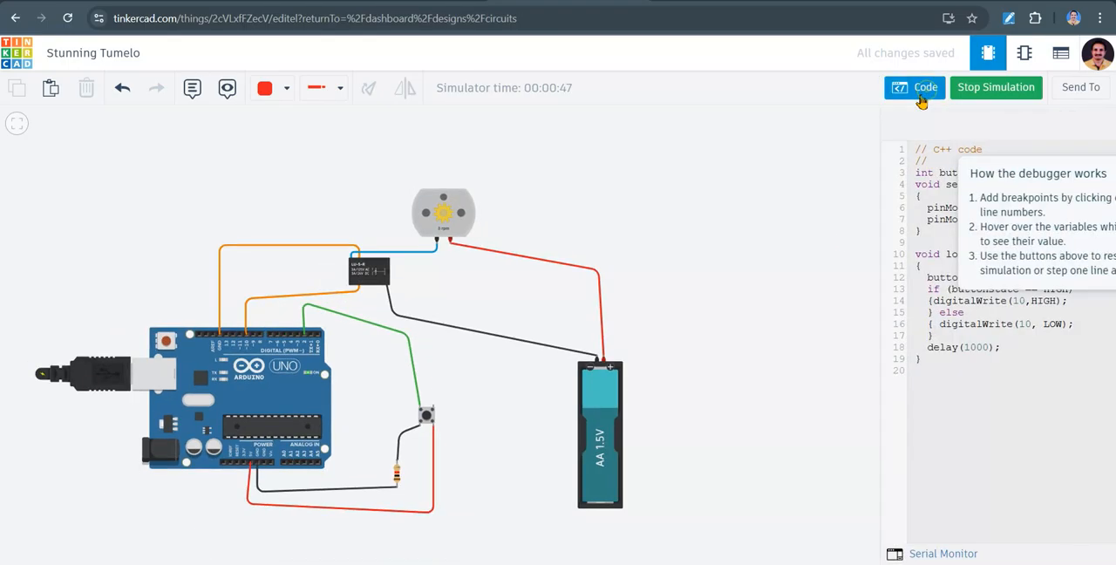
{"action": "left_click", "coordinate": [926, 87]}
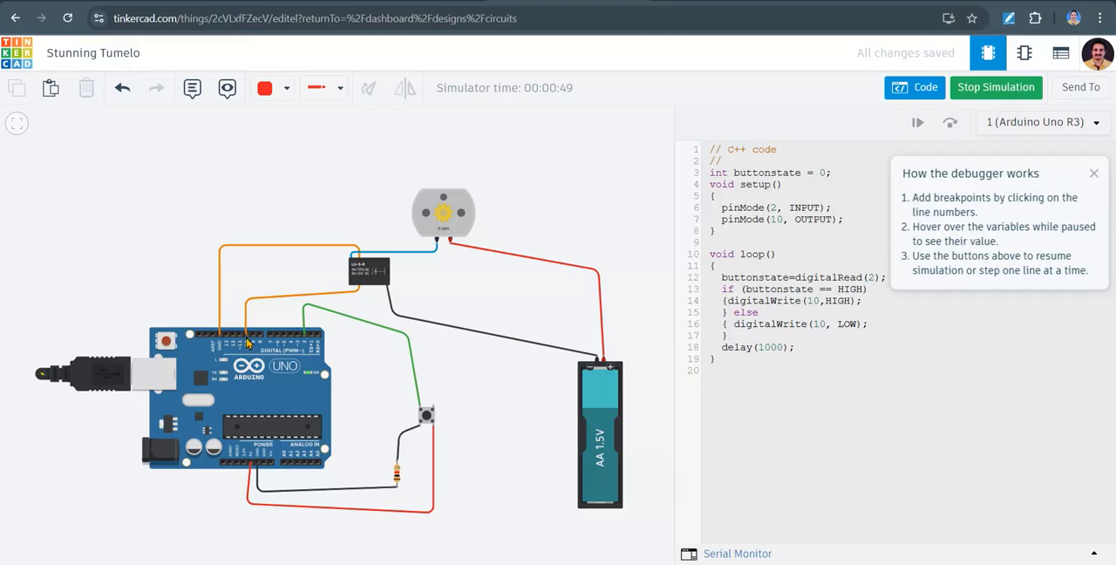